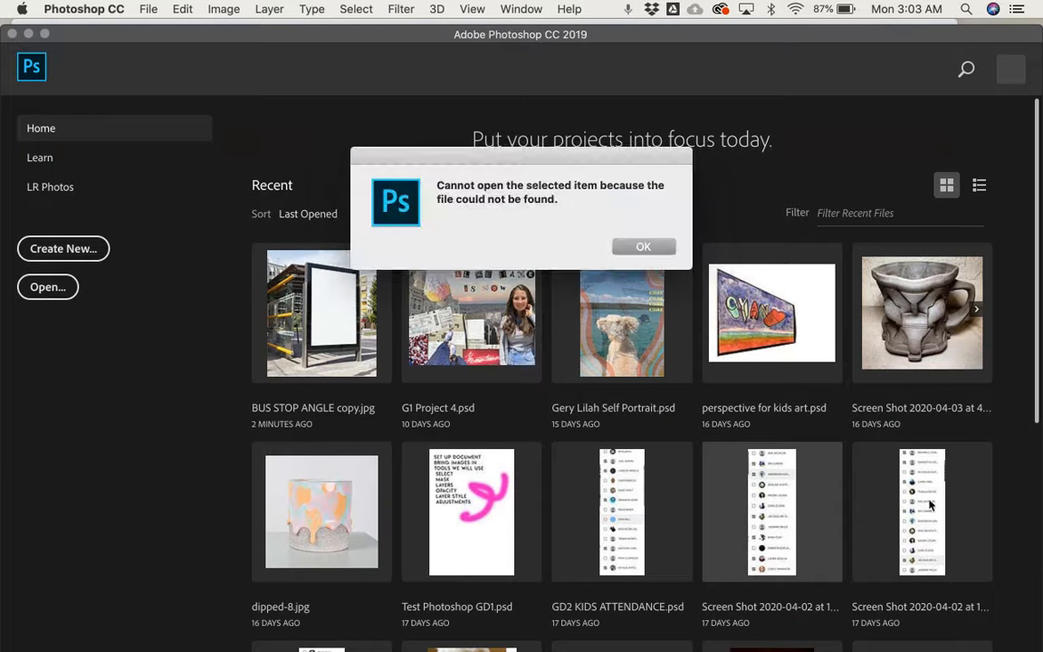
Dismiss the 'Cannot open the selected item' alert to reach the Home screen
left_click(642, 246)
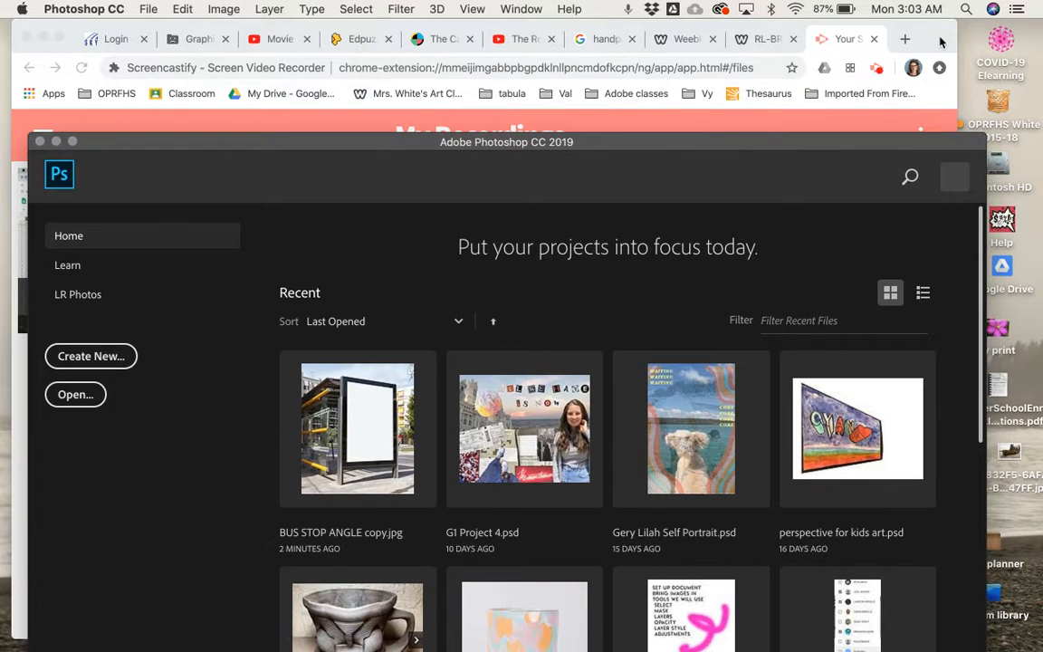
mouse_move(949, 20)
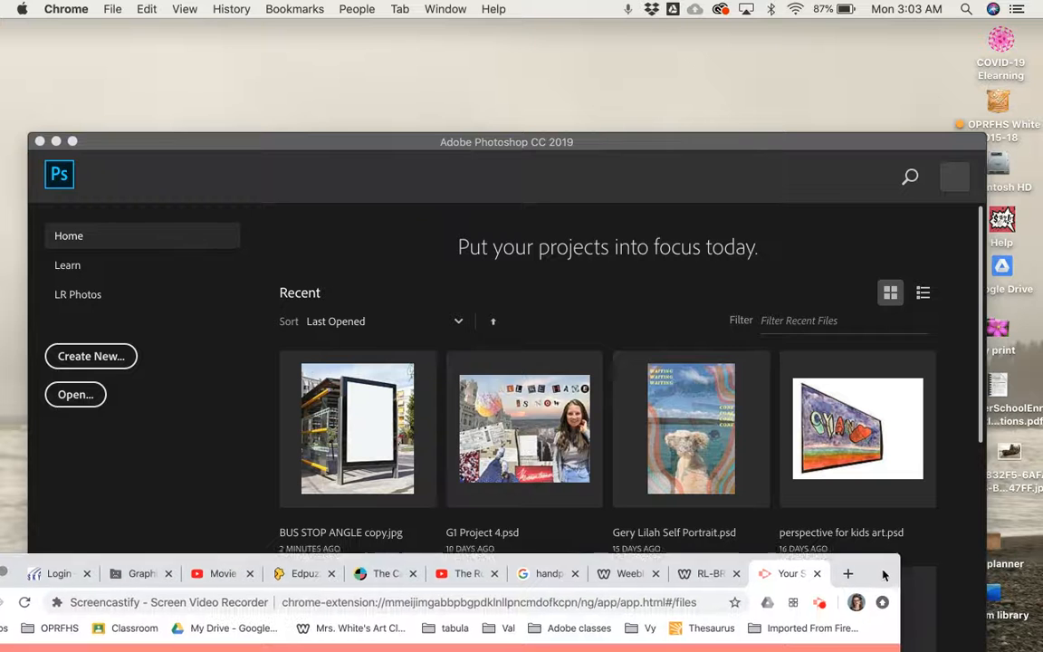
Open BUS STOP ANGLE copy.jpg from the Desktop as a new document
left_click(507, 141)
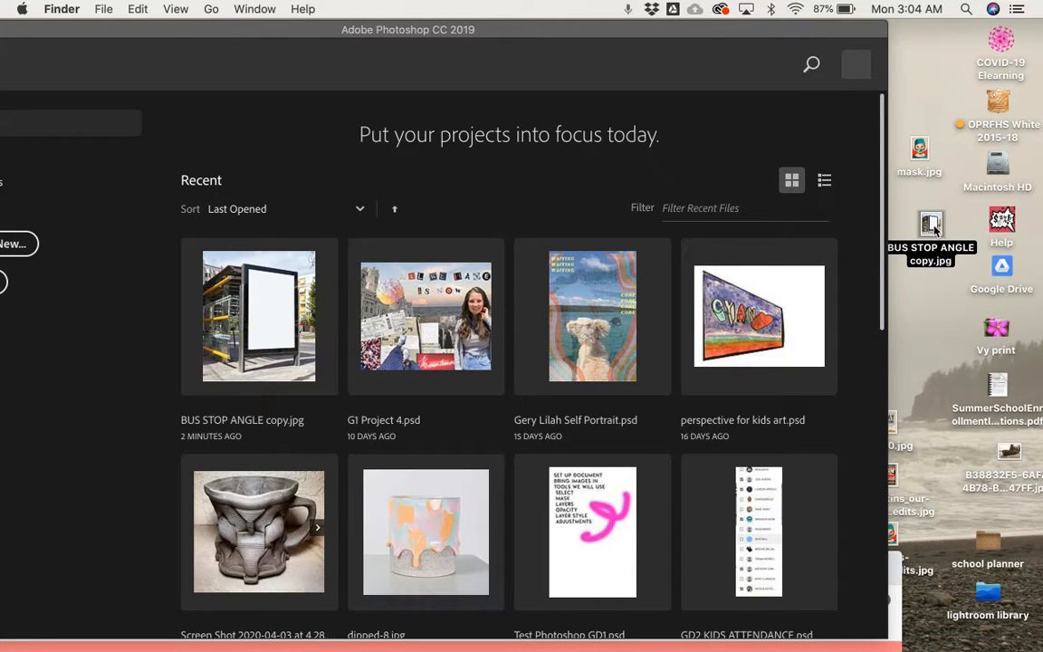
mouse_move(25, 243)
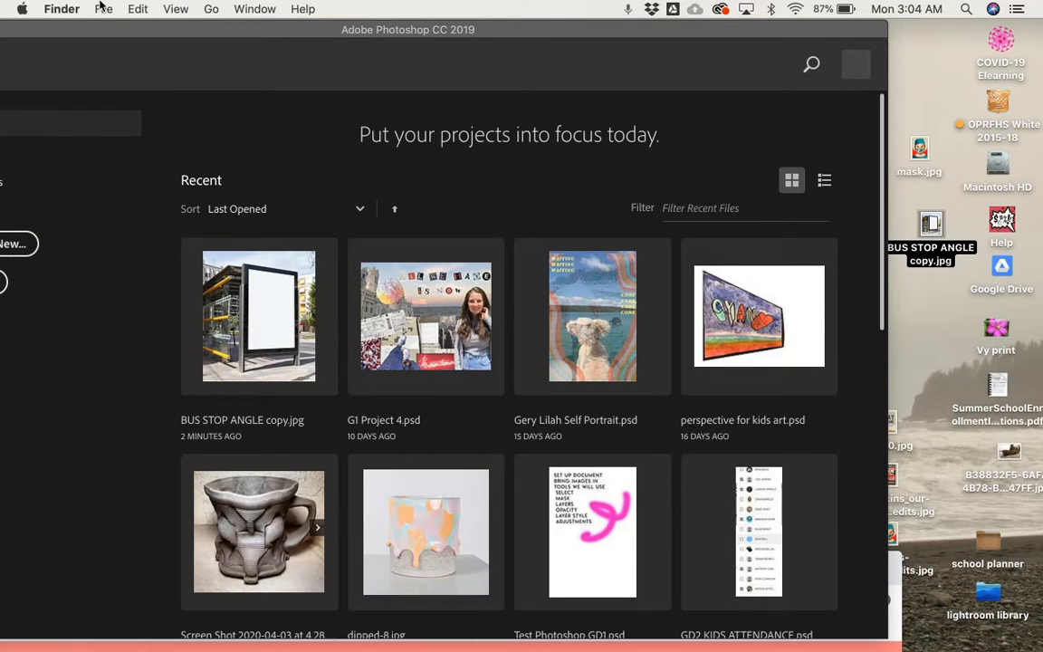
left_click(146, 9)
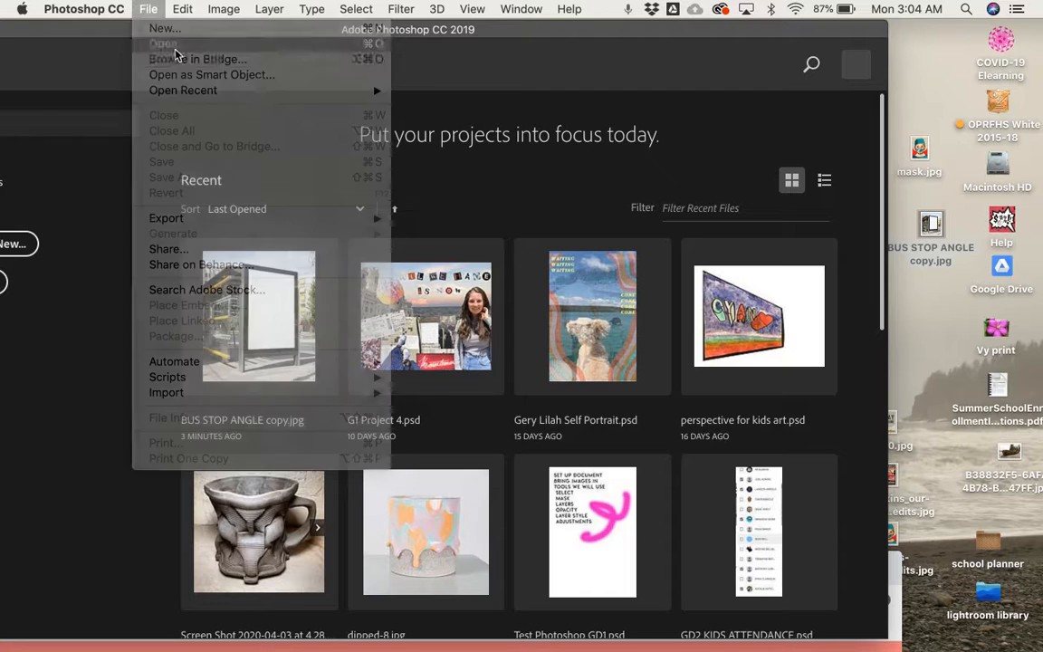
left_click(163, 44)
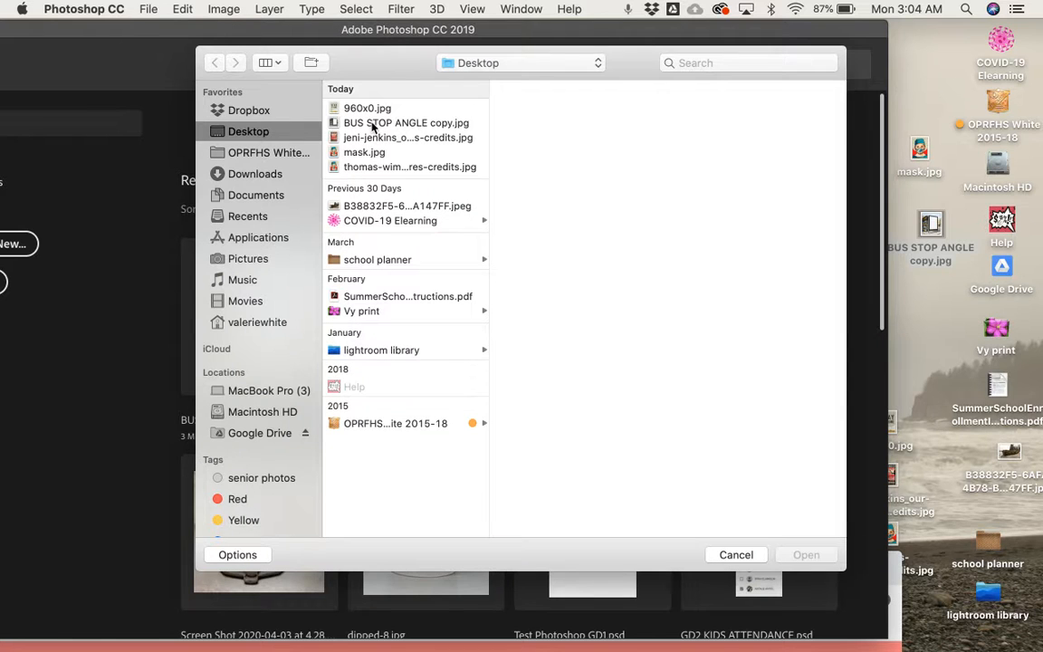
left_click(405, 123)
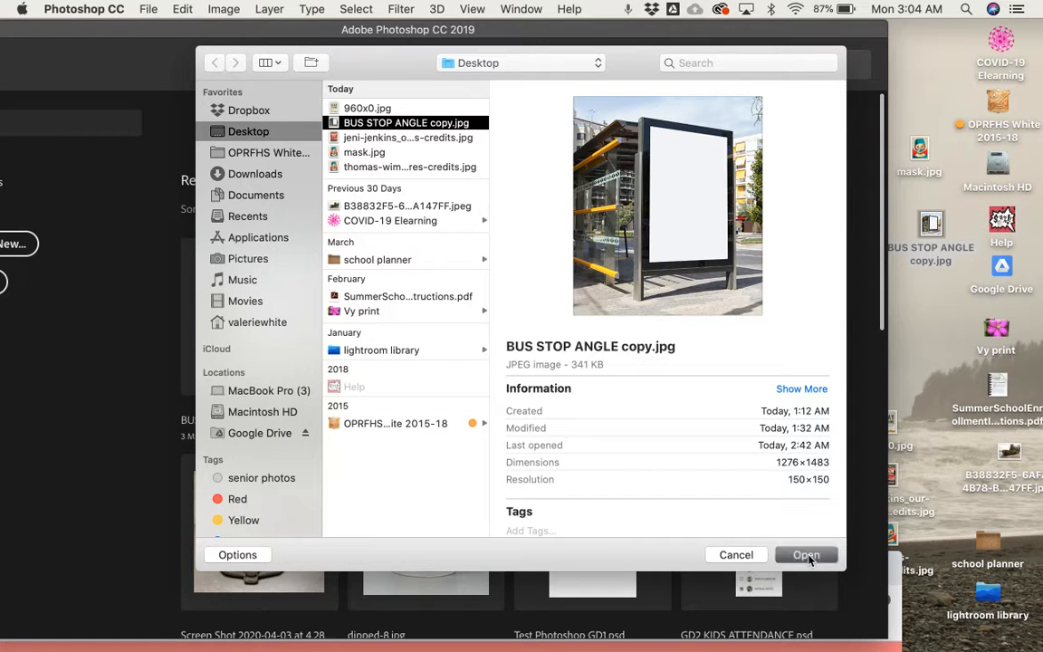
left_click(803, 554)
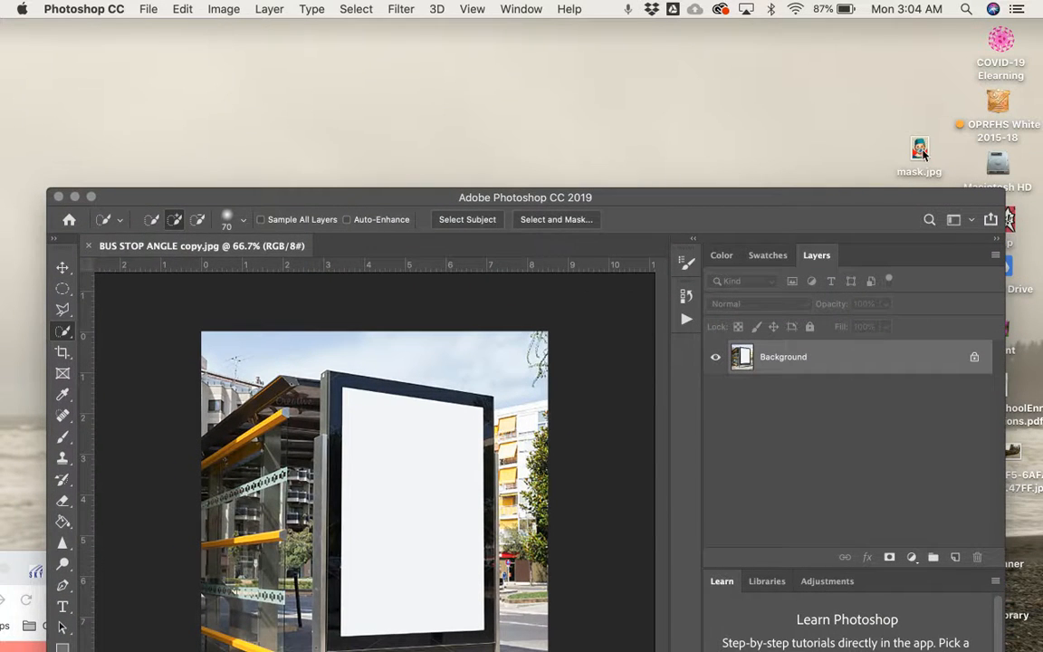
Place the mask.jpg artwork as an embedded layer and commit its transform
left_click(918, 72)
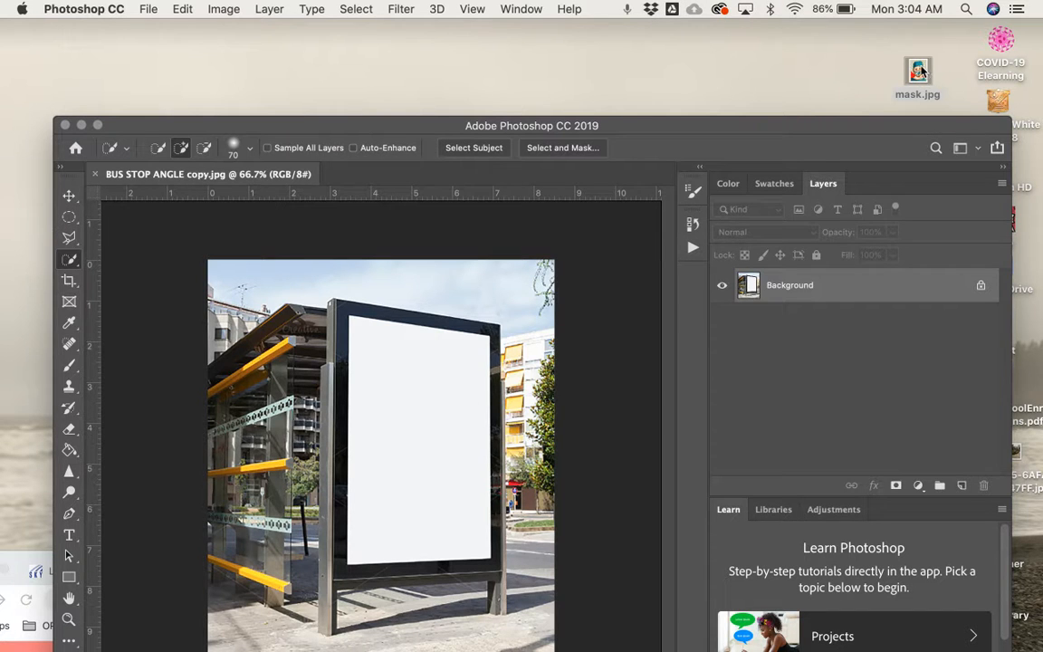
mouse_move(960, 130)
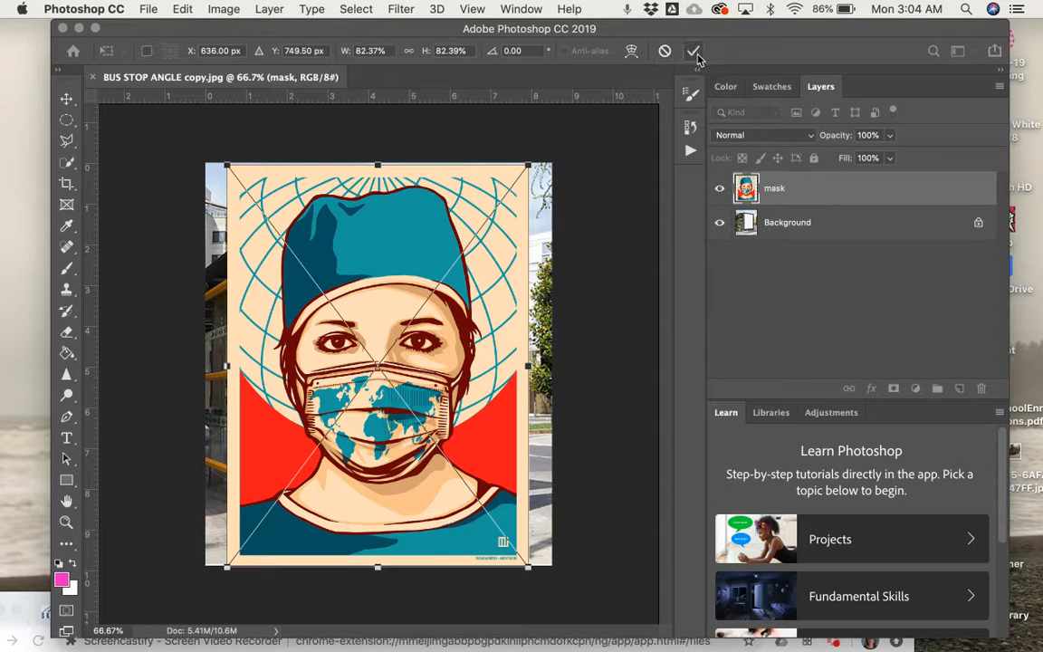
mouse_move(693, 51)
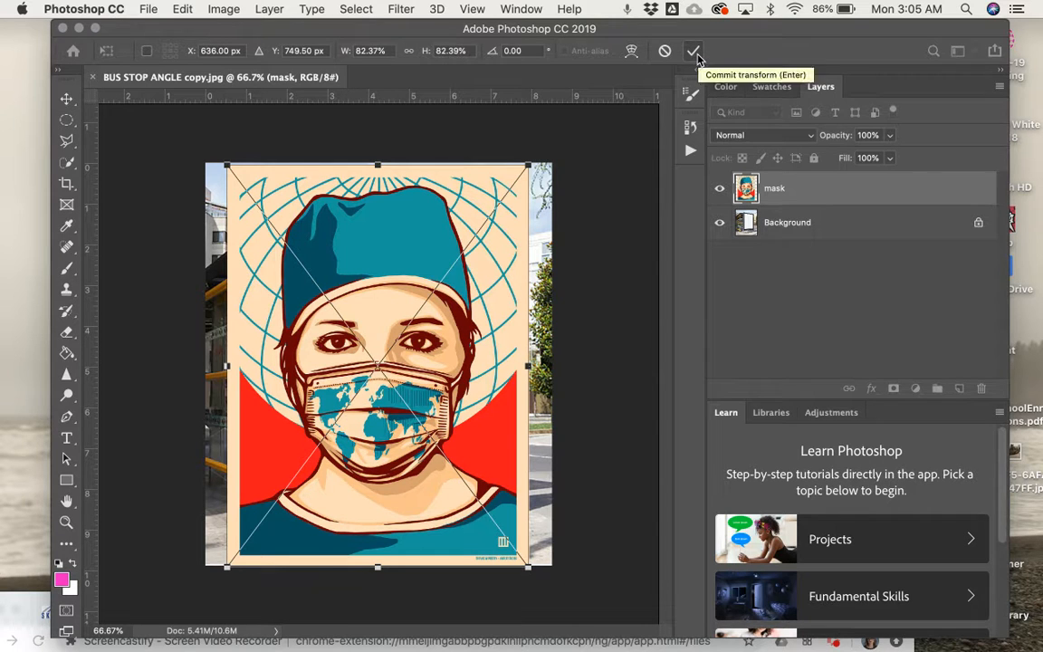
left_click(695, 50)
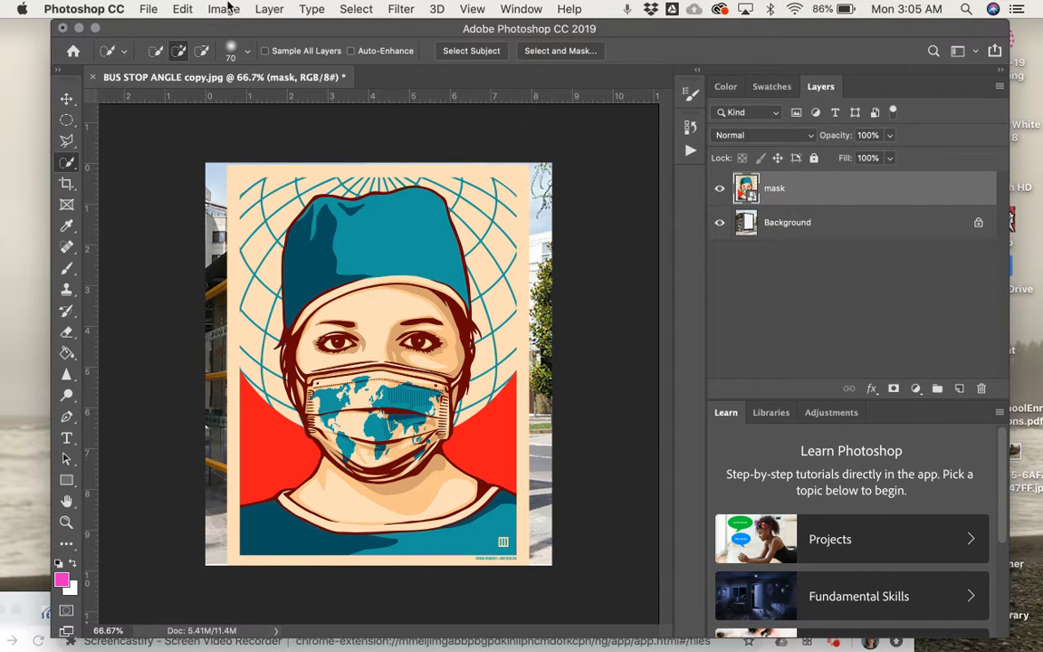
Bring up the Edit commands to start a Perspective Warp on the artwork layer
left_click(181, 9)
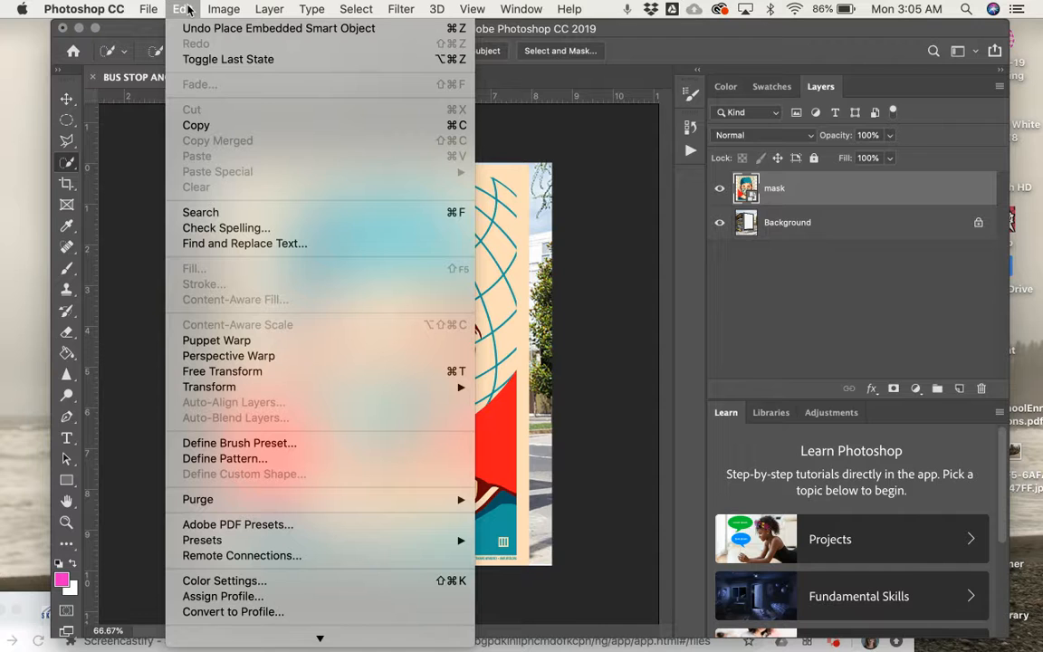
mouse_move(228, 355)
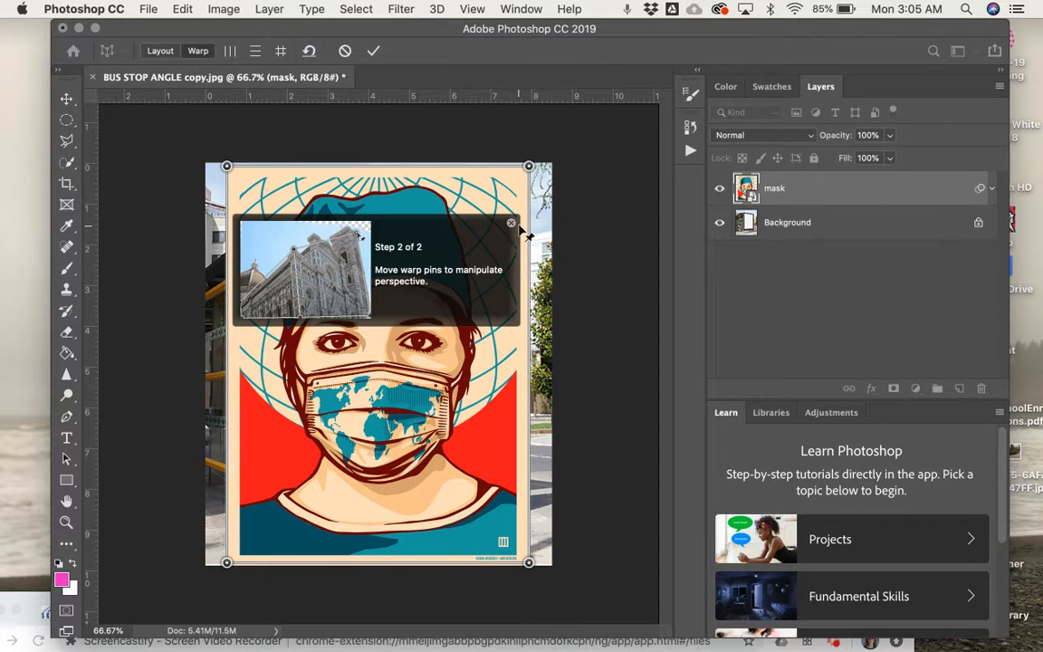
mouse_move(516, 228)
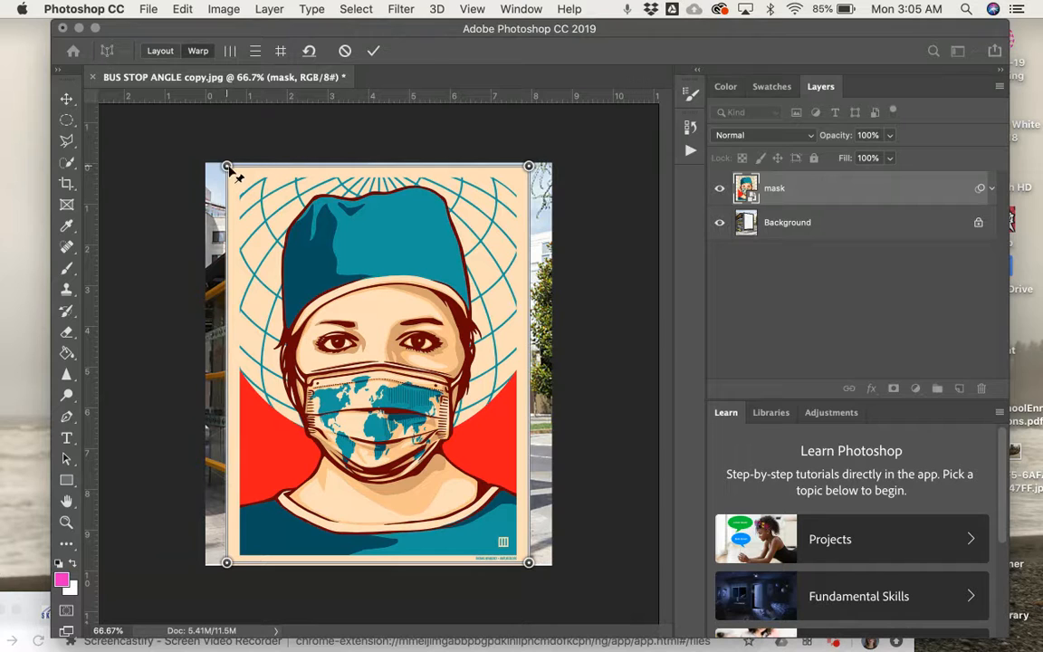
Pin the artwork's corners to the poster panel's corners and apply the Perspective Warp
left_click_drag(228, 168, 286, 206)
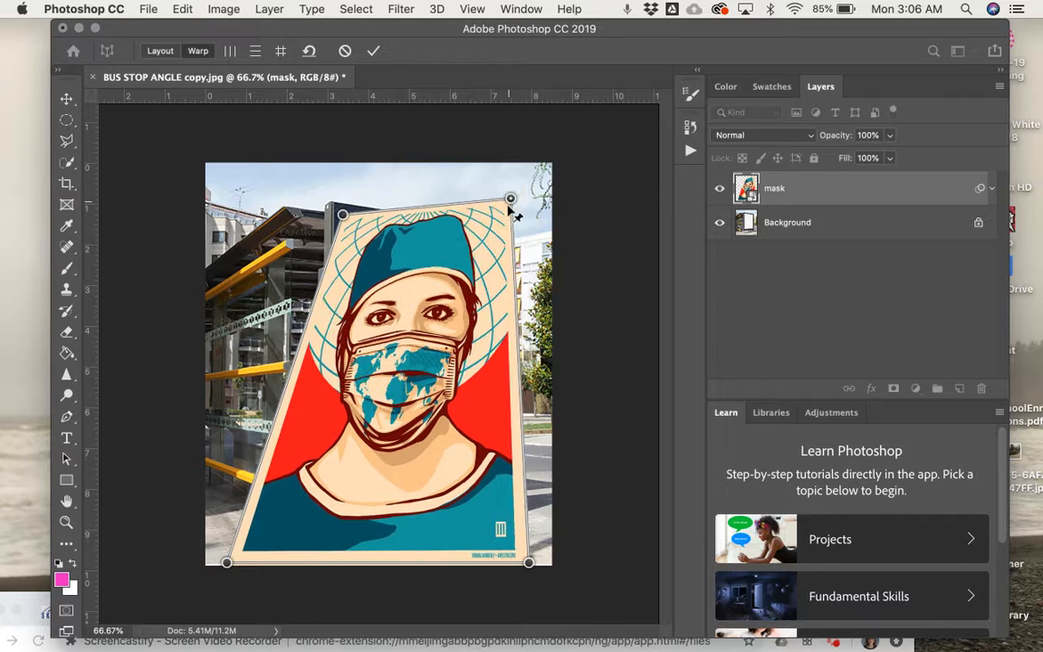
left_click_drag(511, 197, 488, 235)
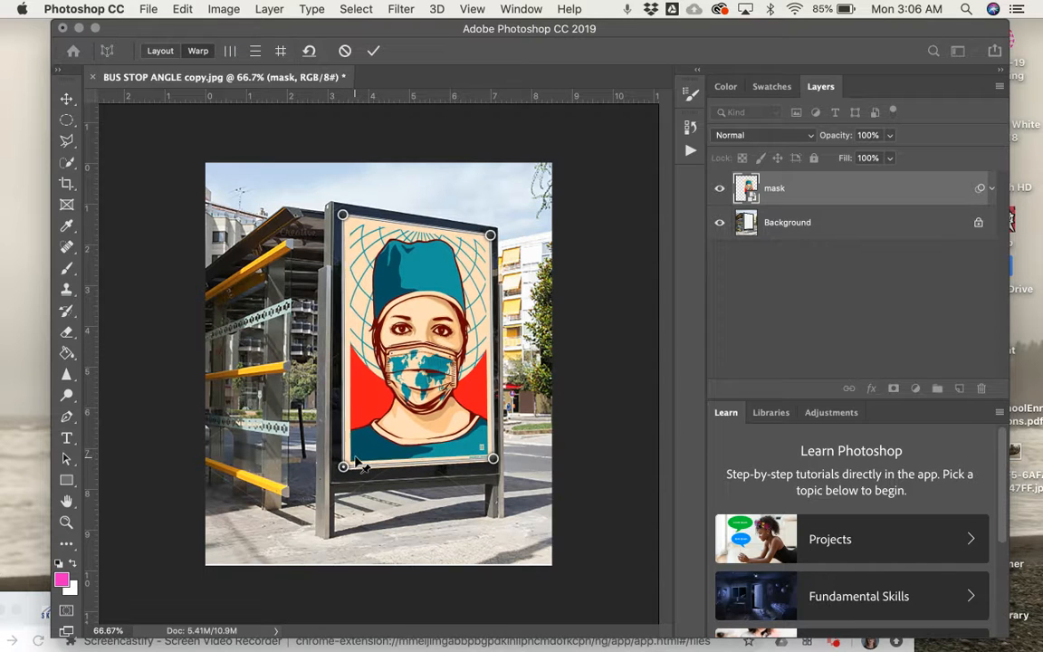
left_click_drag(342, 467, 496, 471)
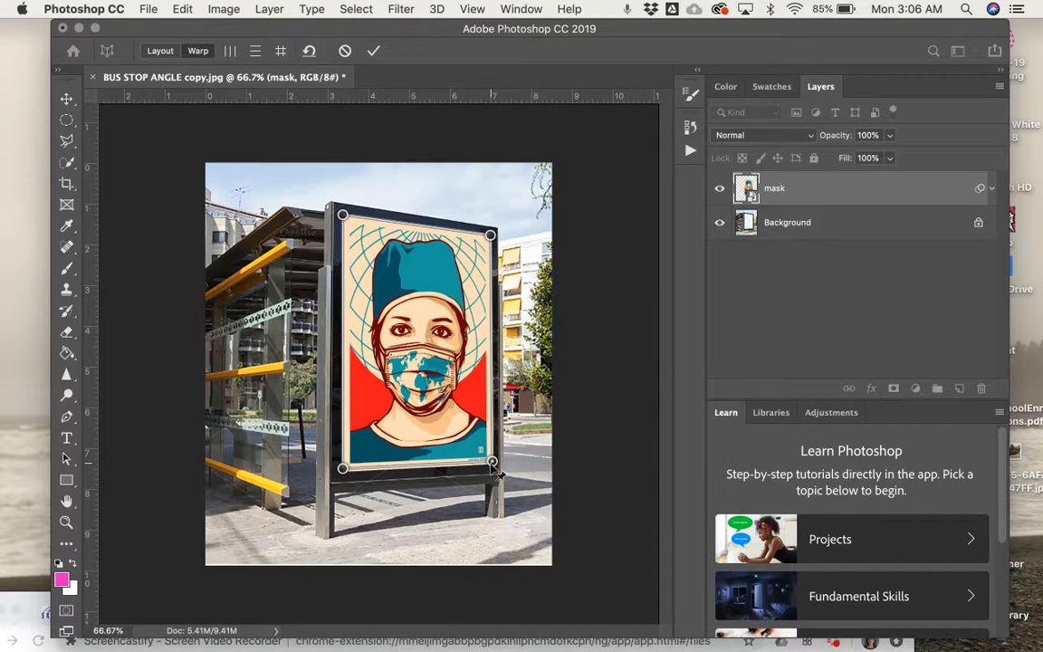
left_click(373, 51)
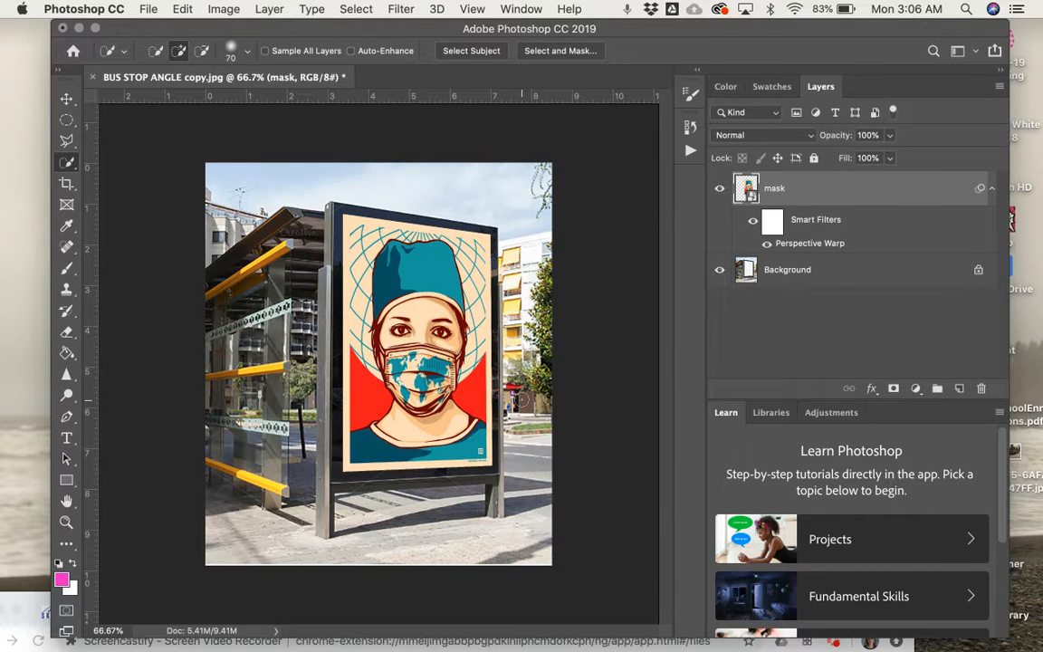
mouse_move(572, 387)
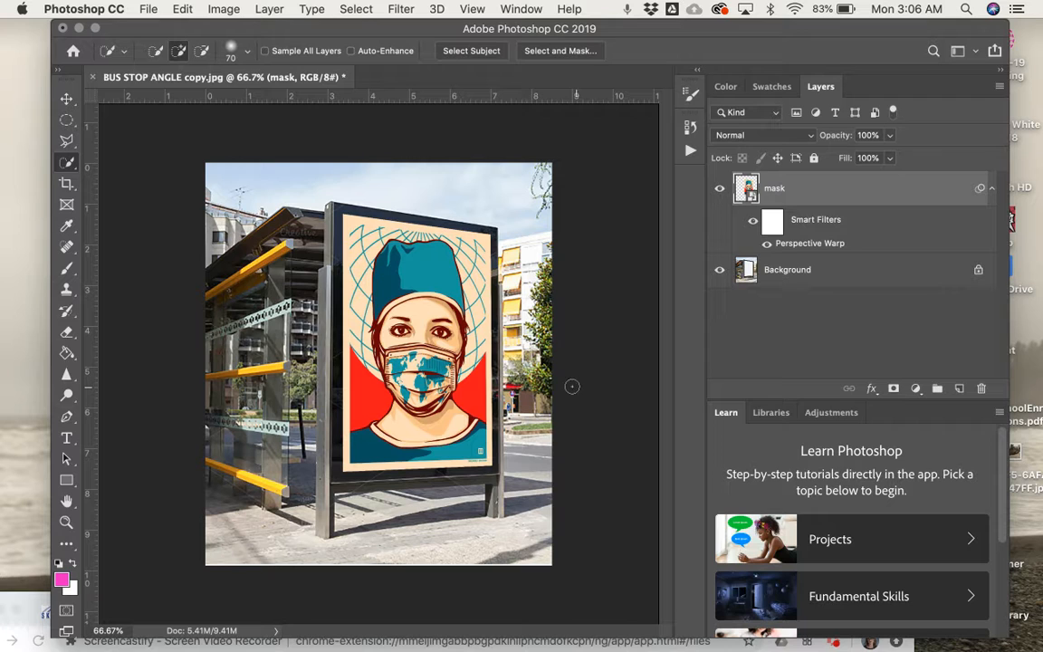
mouse_move(65, 482)
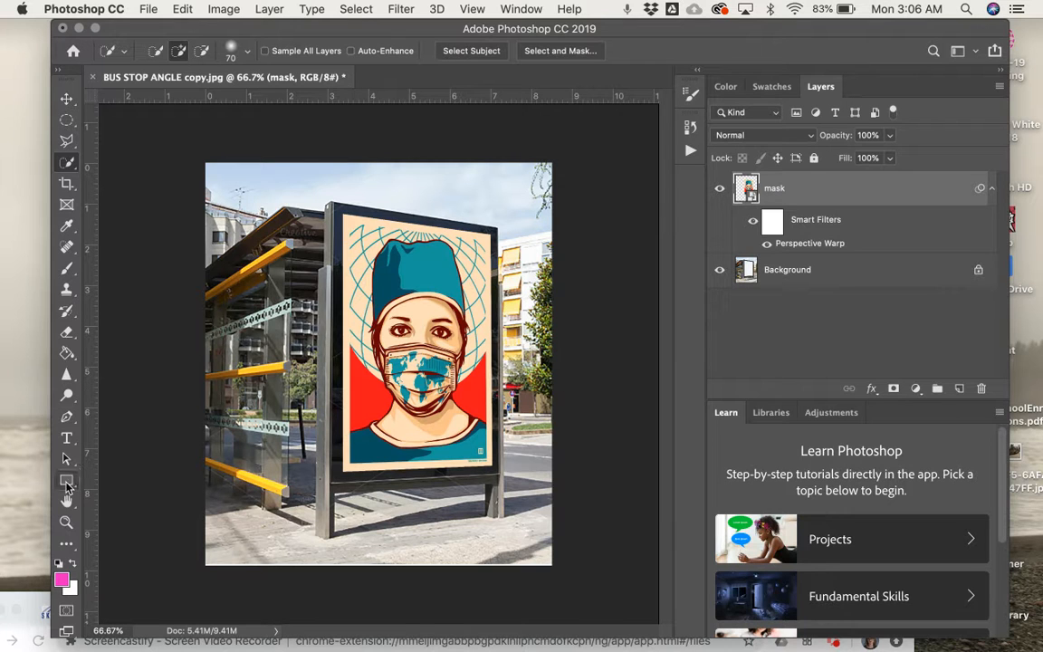
mouse_move(65, 481)
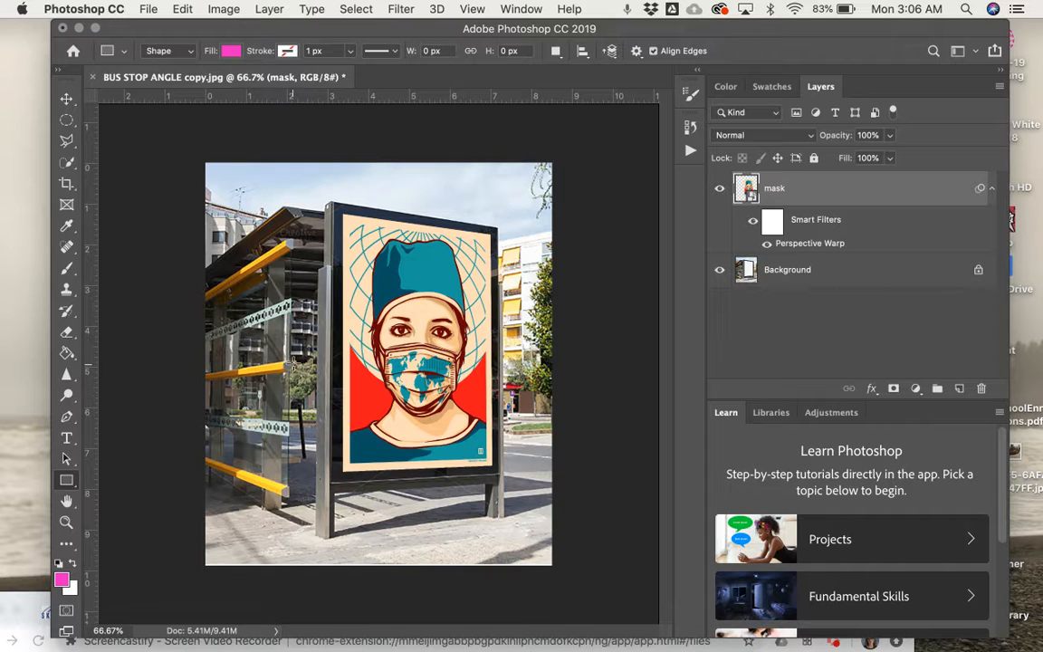
mouse_move(333, 203)
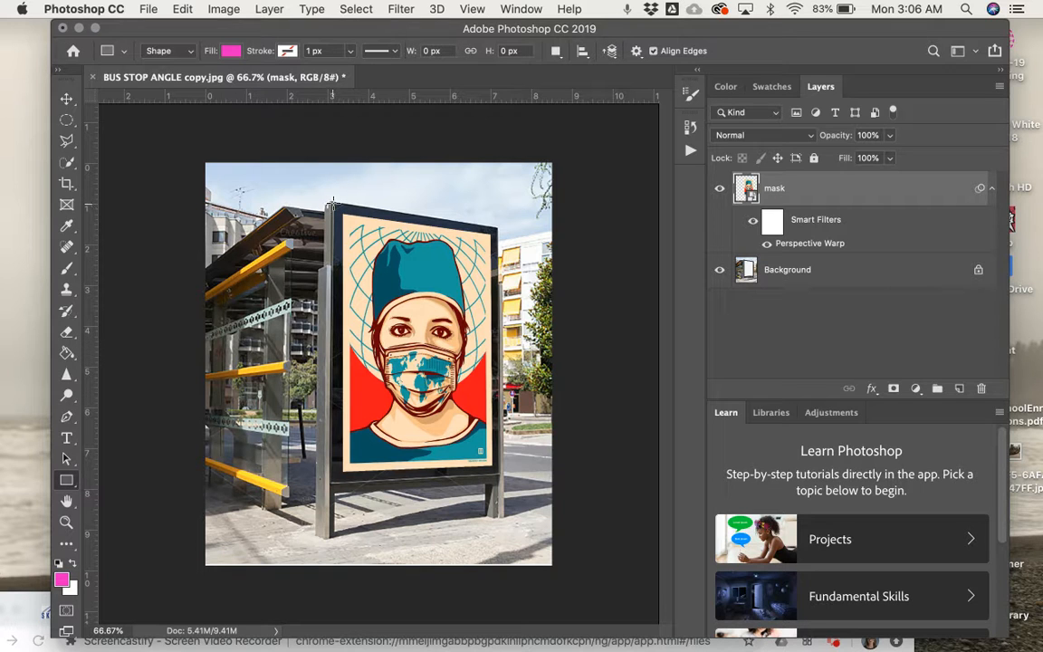
Draw a Rectangle 1 shape covering the poster panel
left_click_drag(333, 199, 489, 471)
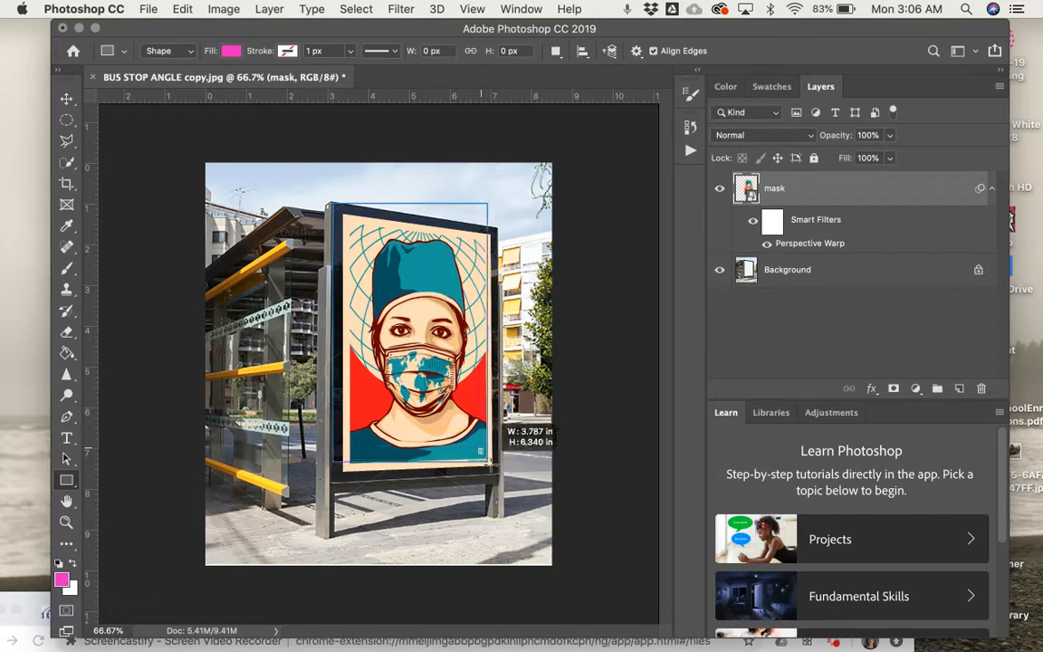
left_click_drag(481, 451, 496, 478)
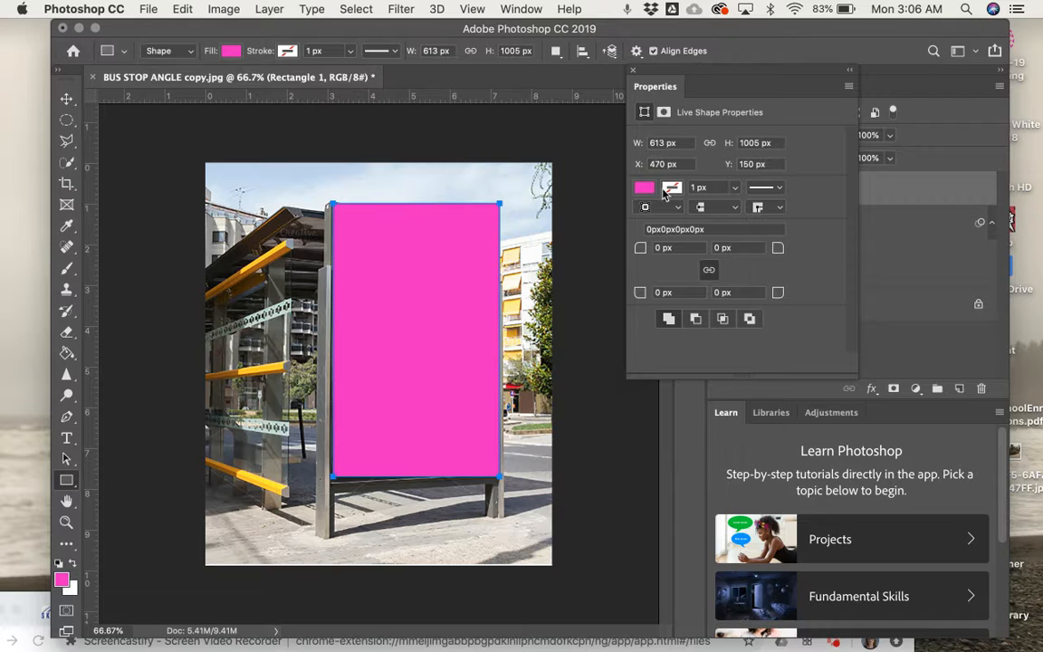
Set the rectangle's Fill to No Color, leaving a thick black stroke frame
left_click(644, 186)
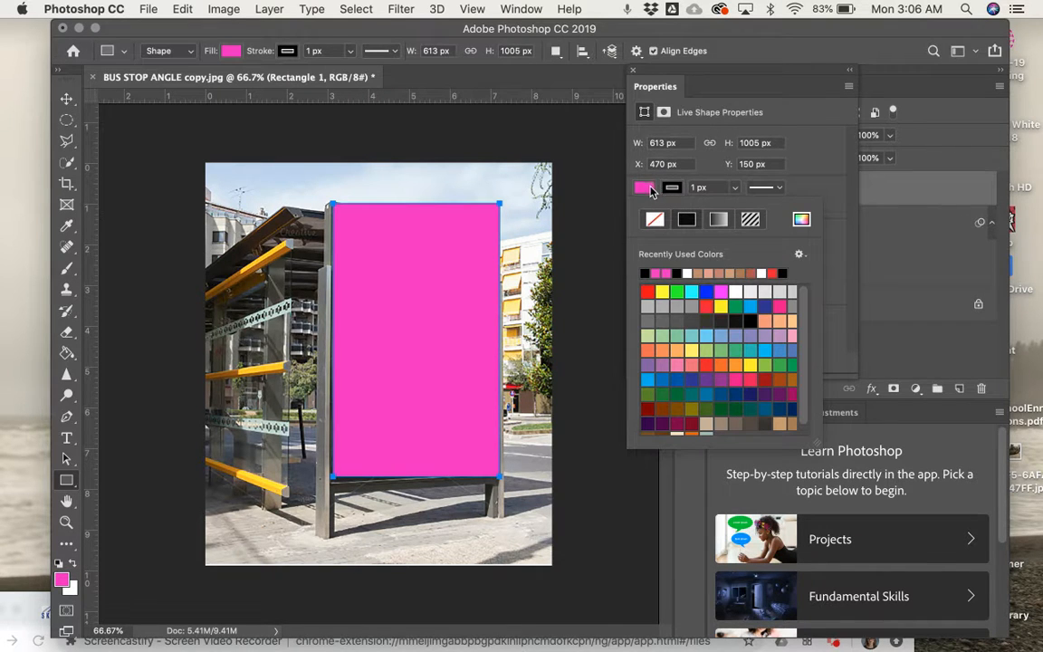
left_click(653, 219)
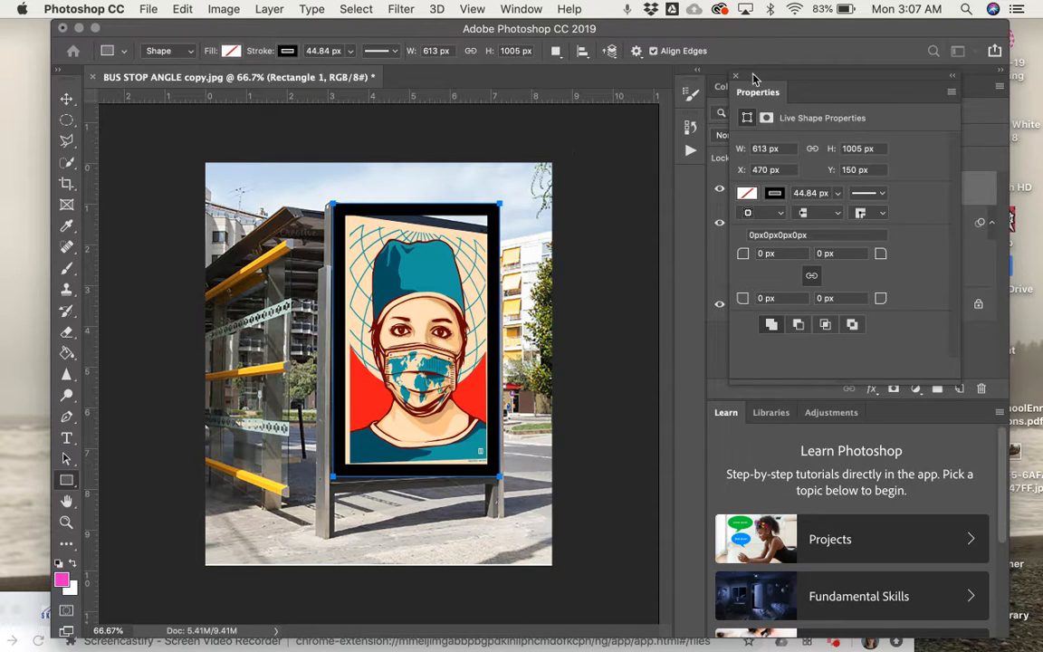
left_click(818, 86)
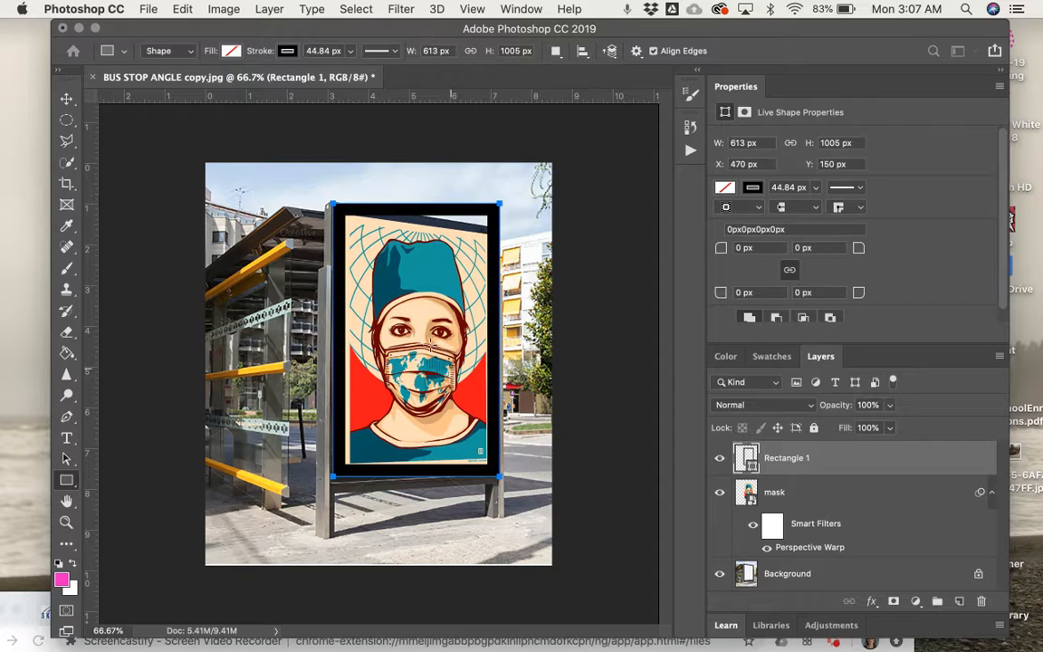
mouse_move(757, 98)
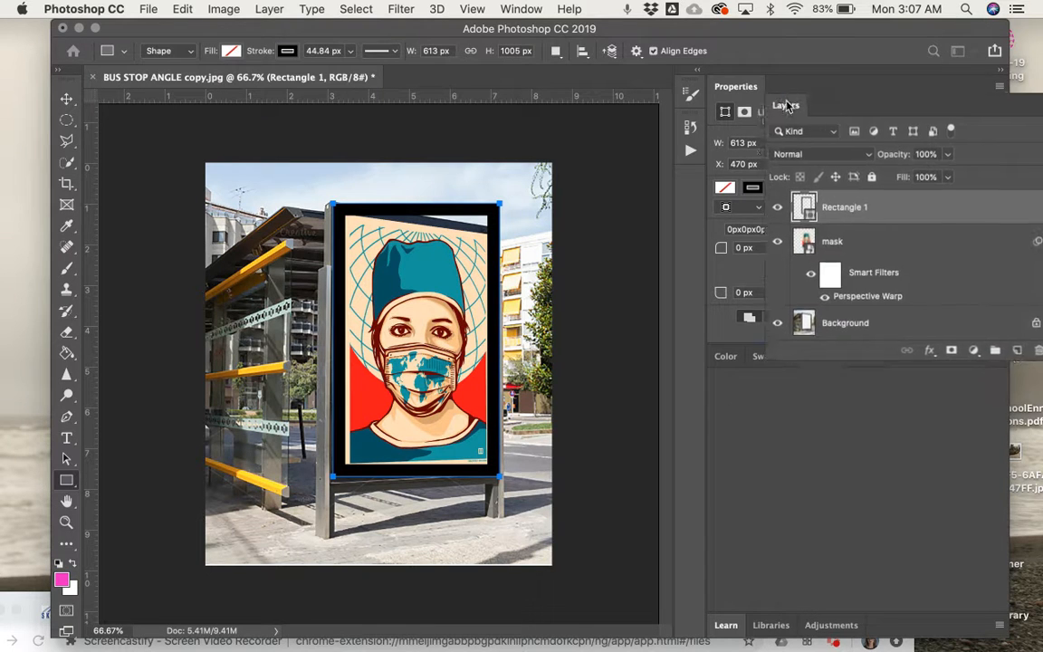
Dock the Layers panel back into the right-hand column beside Properties and Swatches
left_click(786, 87)
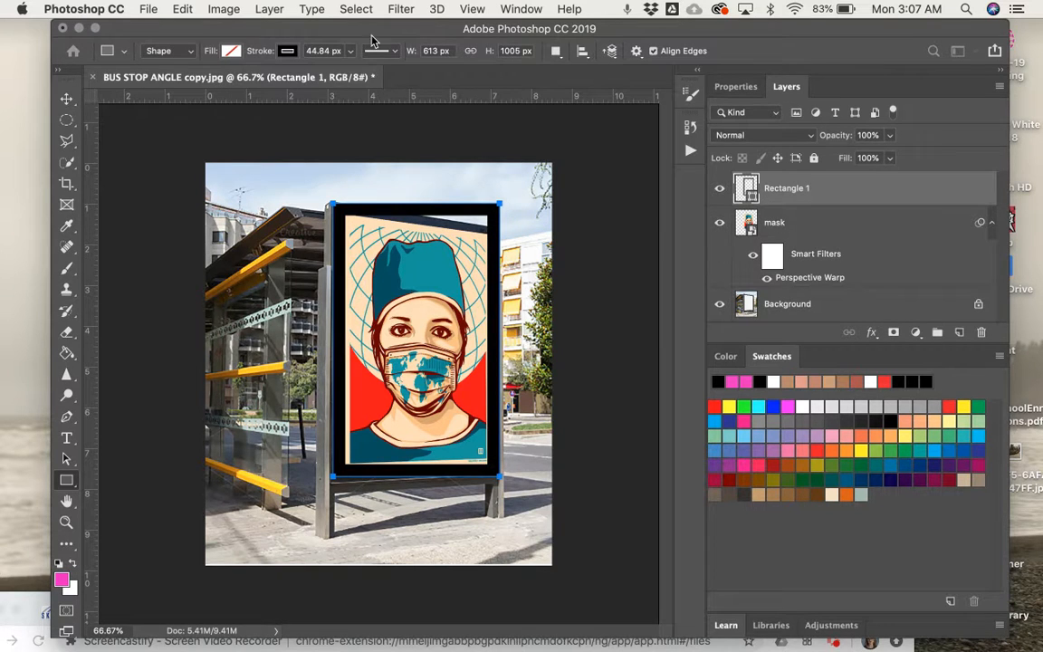
Rasterize the Rectangle 1 shape layer into pixels via Layer > Rasterize > Shape
left_click(181, 9)
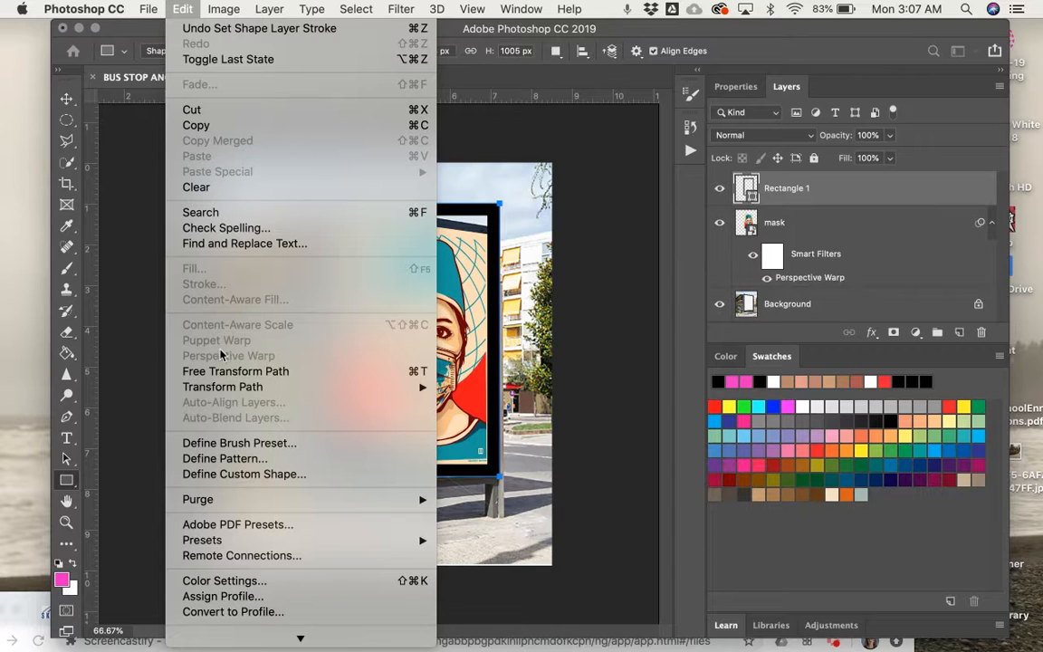
left_click(268, 9)
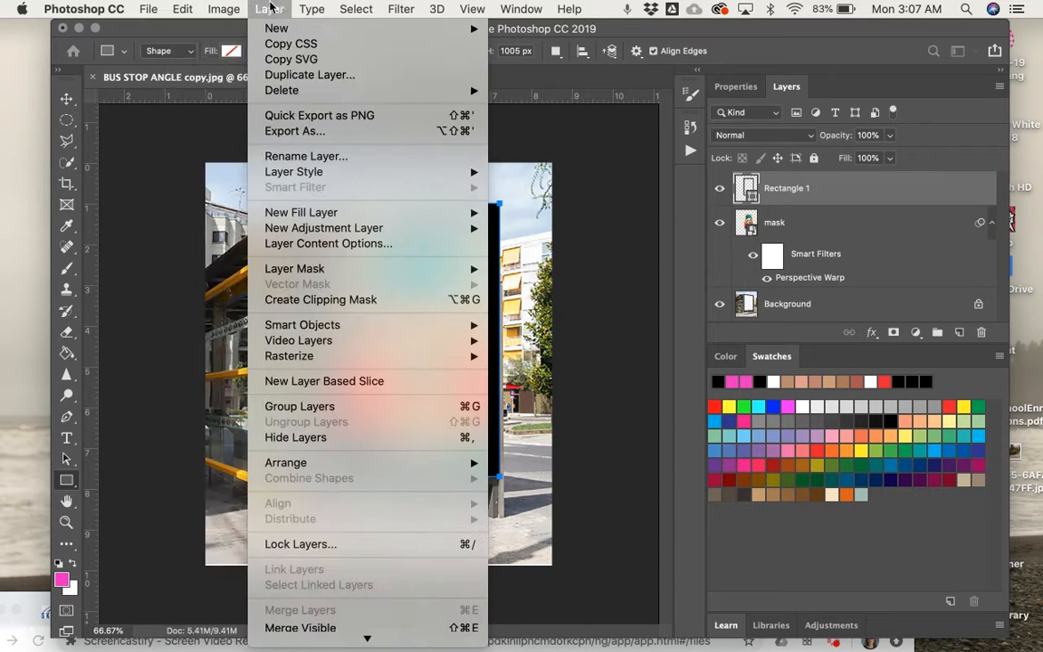
mouse_move(289, 355)
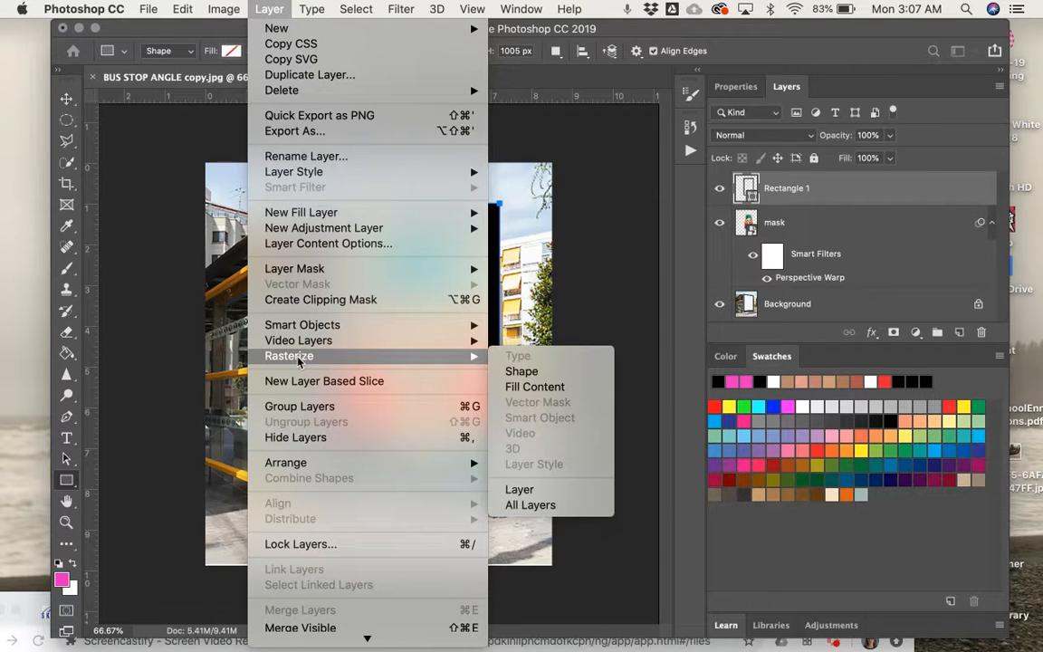
mouse_move(522, 371)
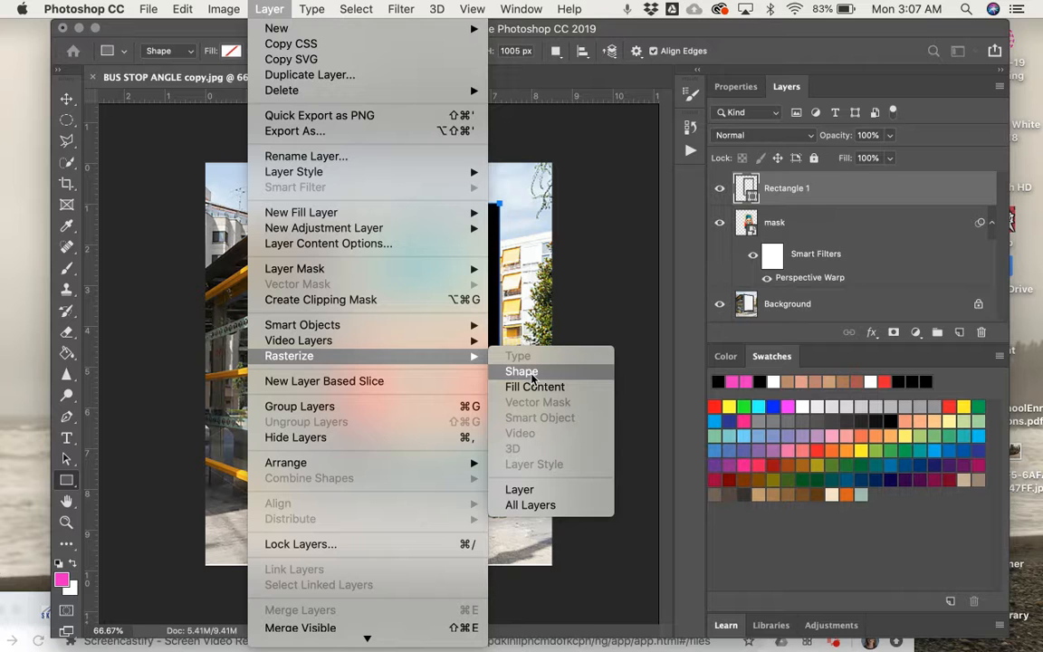
left_click(521, 371)
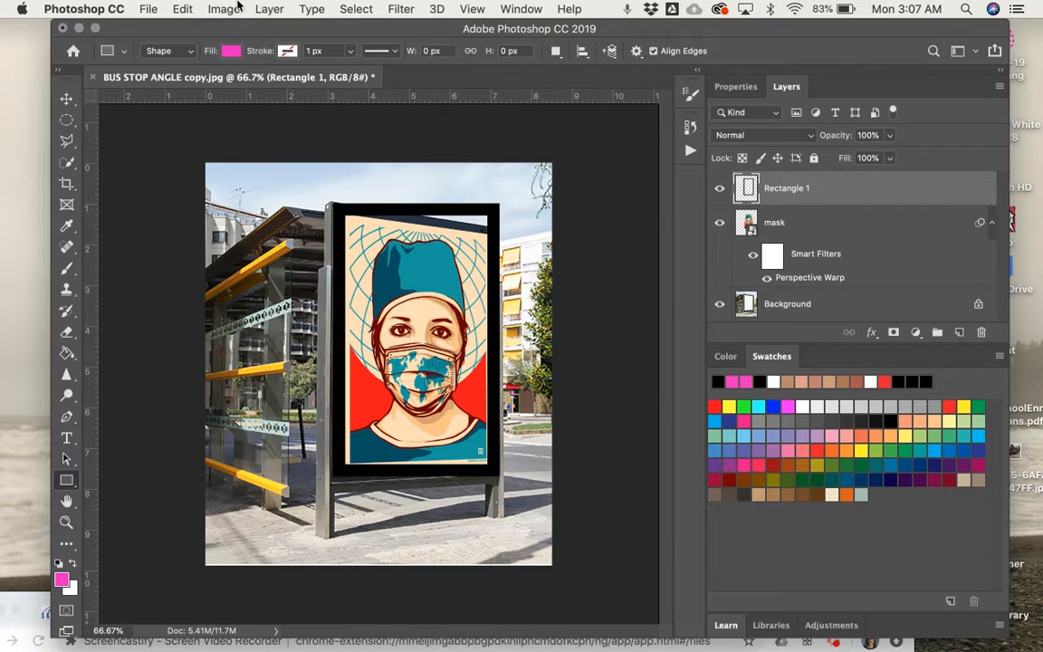
Start Perspective Warp on the border, lay a plane around it, and enter Warp mode
left_click(181, 9)
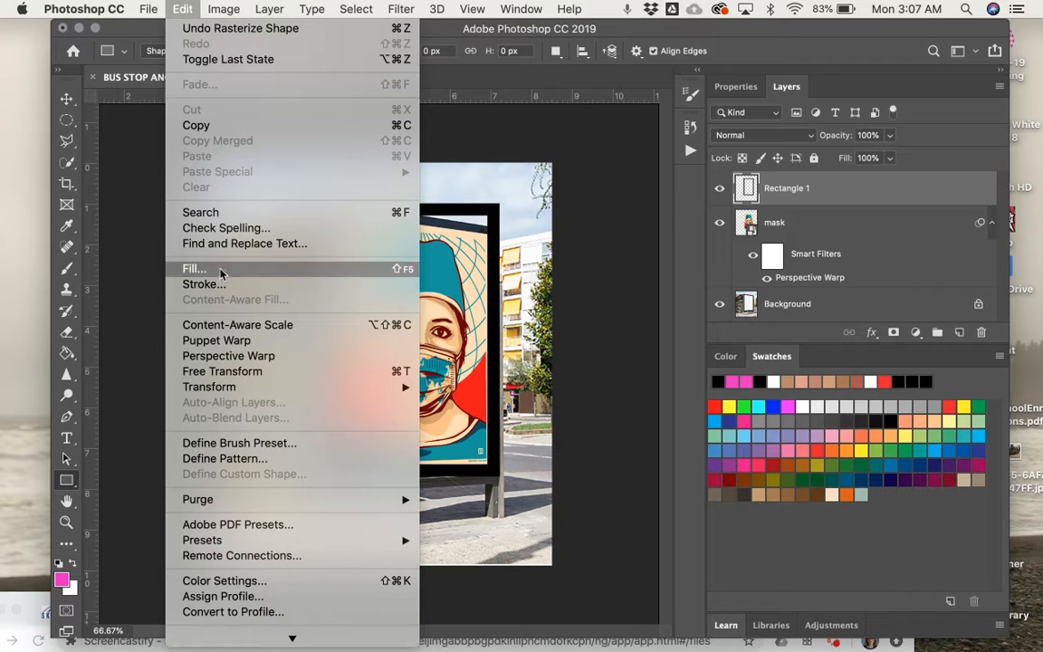
left_click(228, 354)
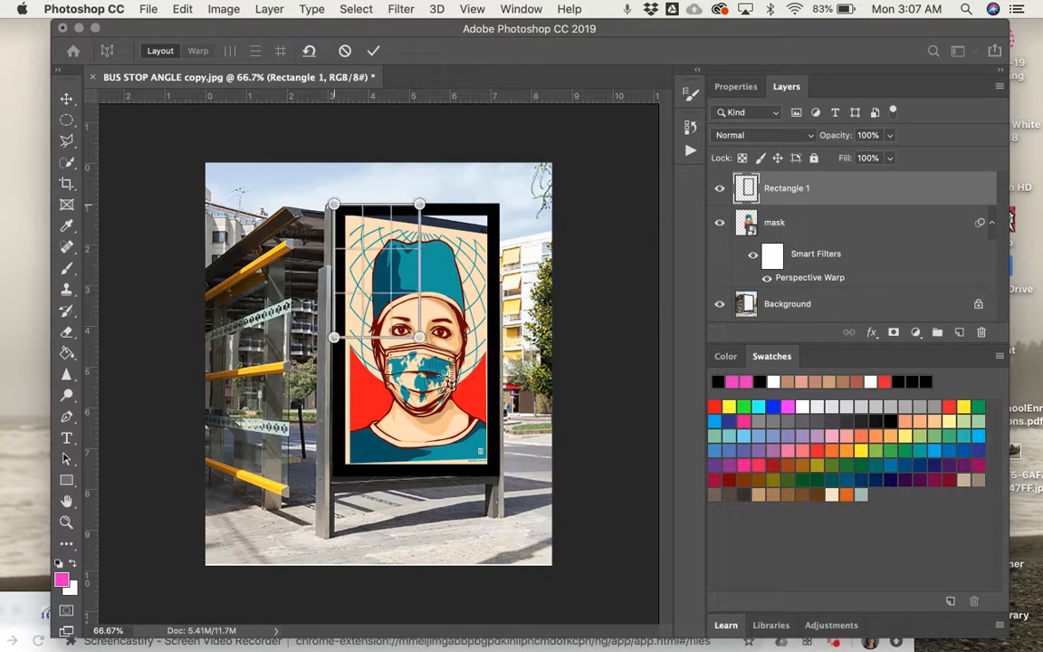
left_click_drag(420, 336, 496, 473)
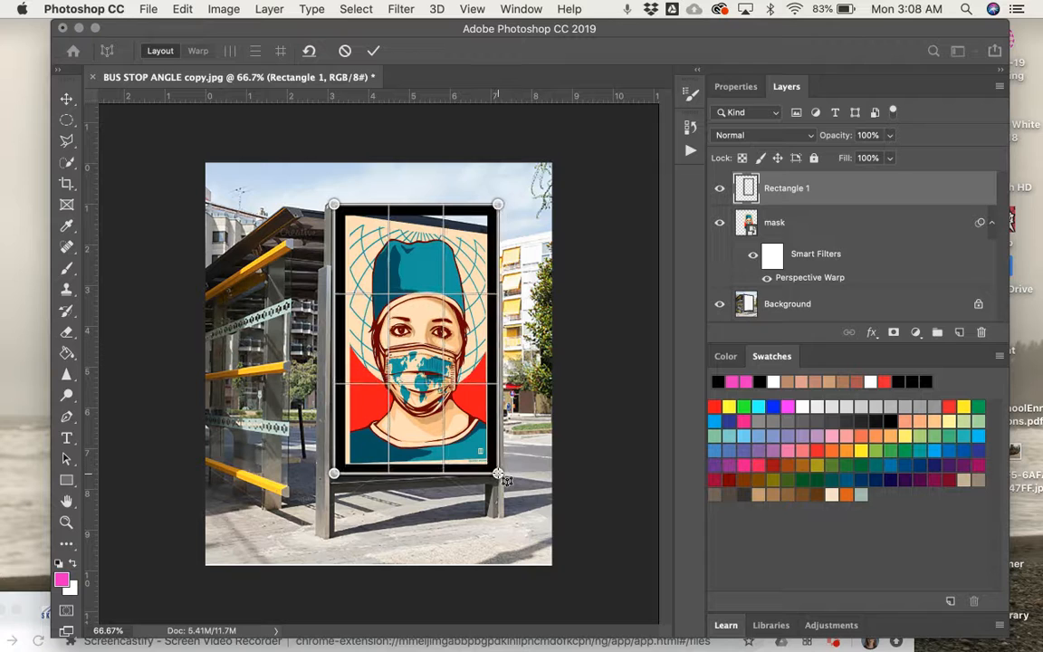
left_click(197, 51)
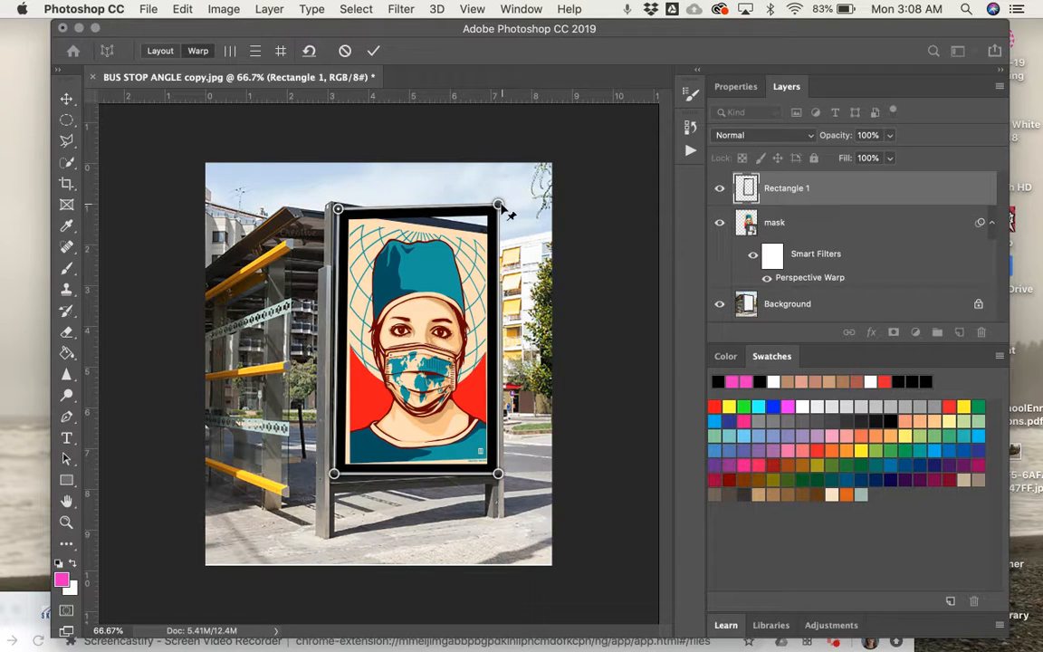
Drag the border's corner pins to match the angled poster panel's corners
left_click_drag(498, 202, 498, 233)
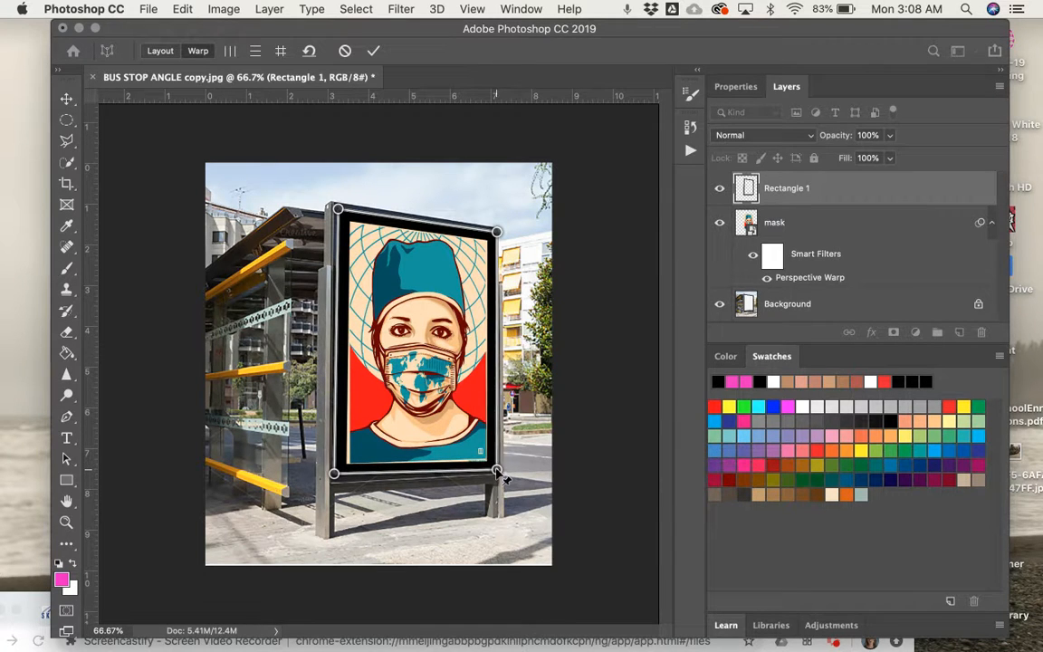
left_click_drag(496, 474, 496, 467)
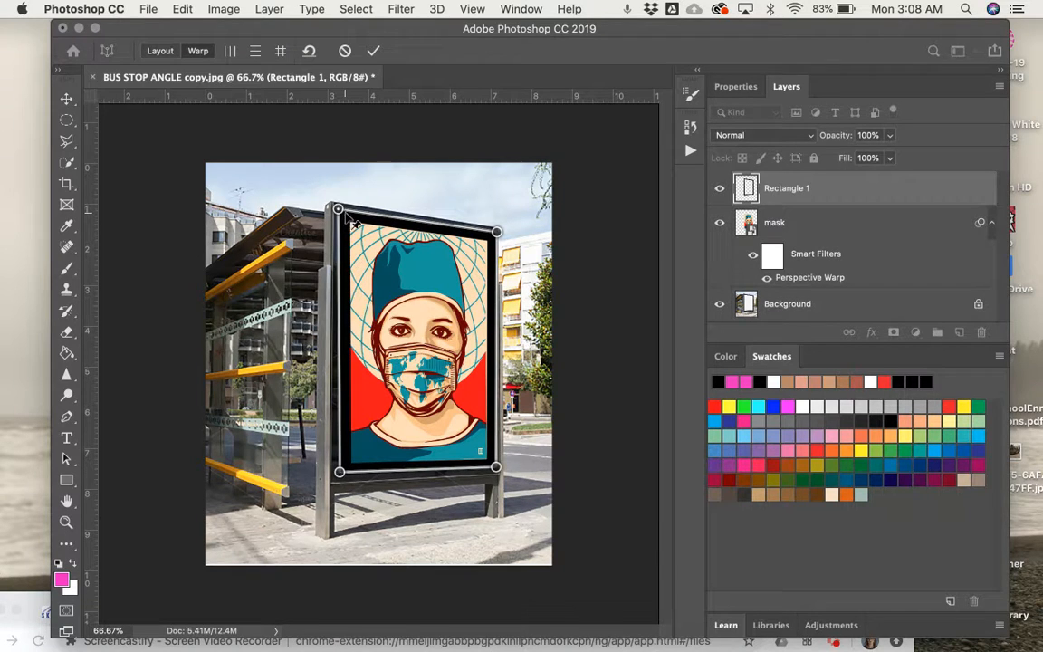
left_click_drag(336, 210, 341, 214)
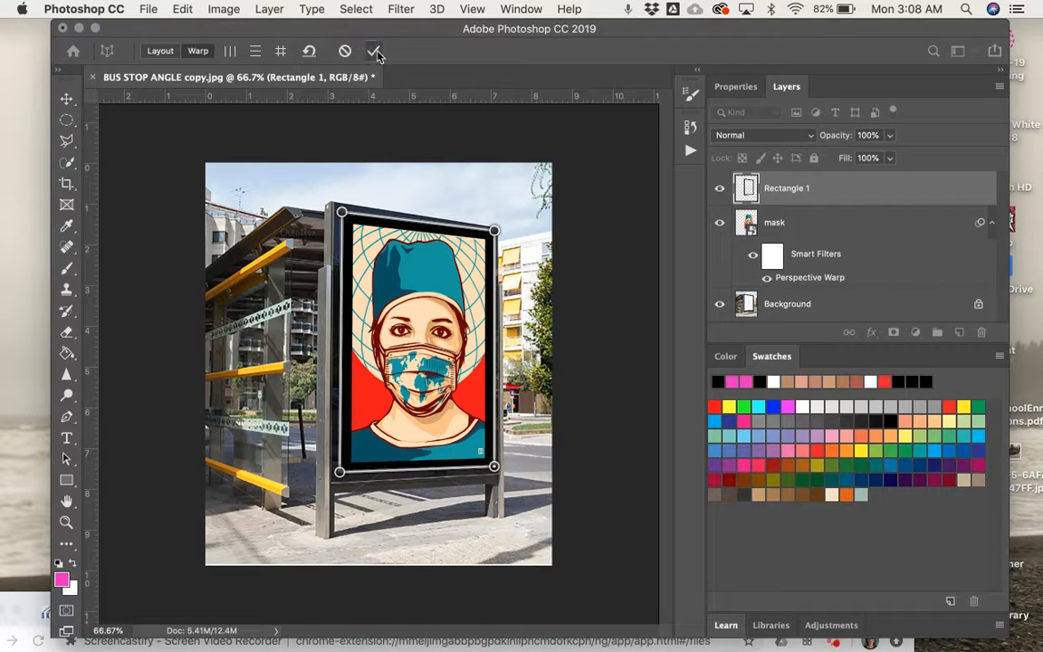
Commit the perspective warp on the black border, finishing the bus stop mockup
left_click(373, 51)
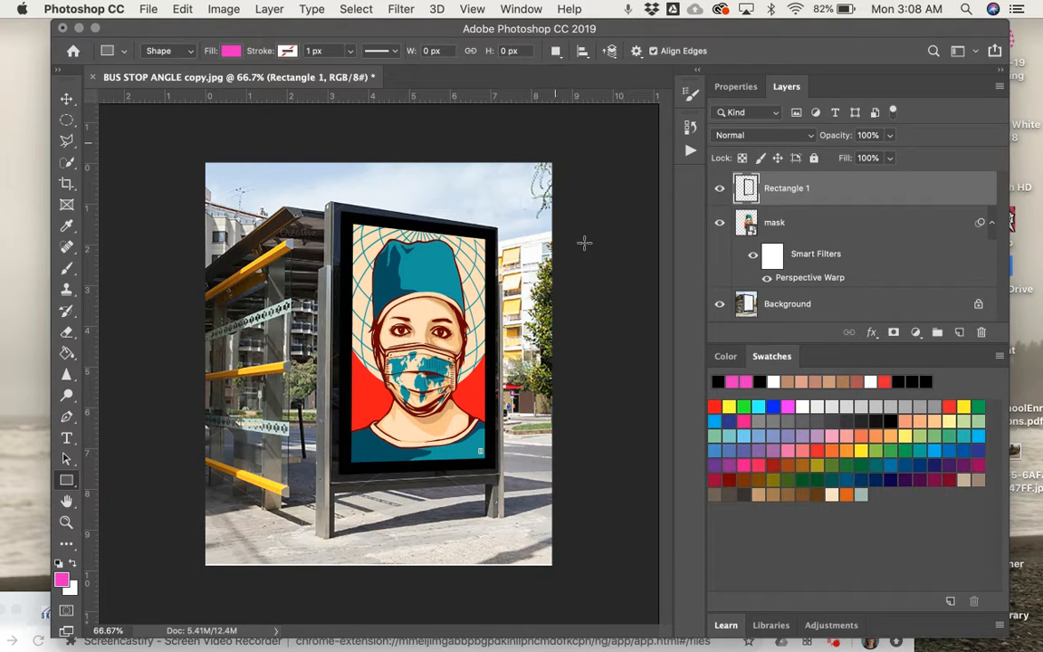
mouse_move(428, 123)
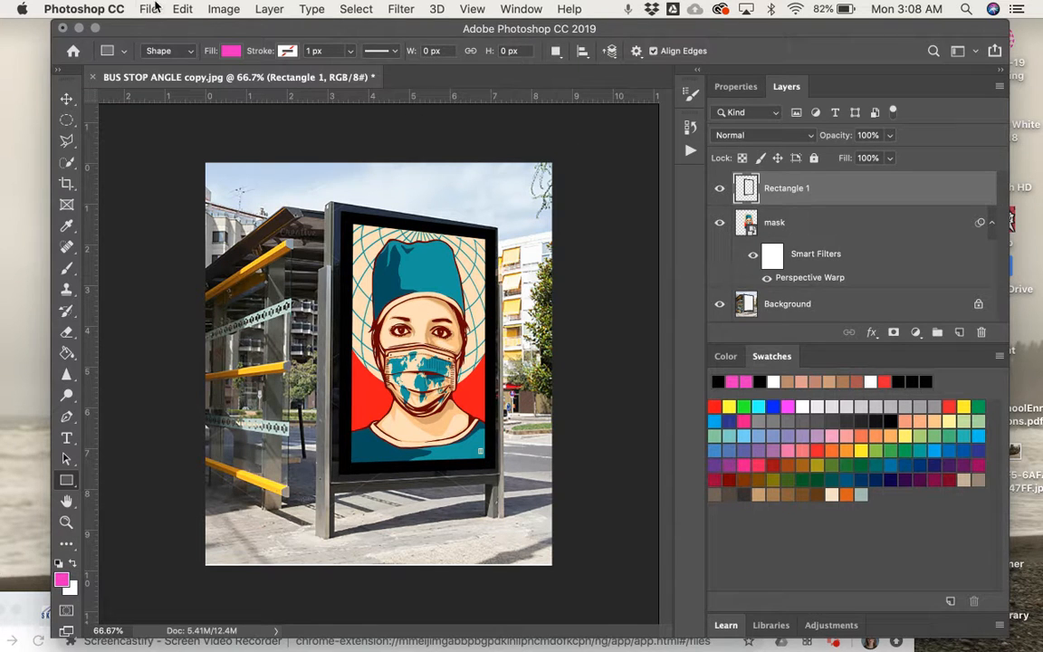
left_click(148, 9)
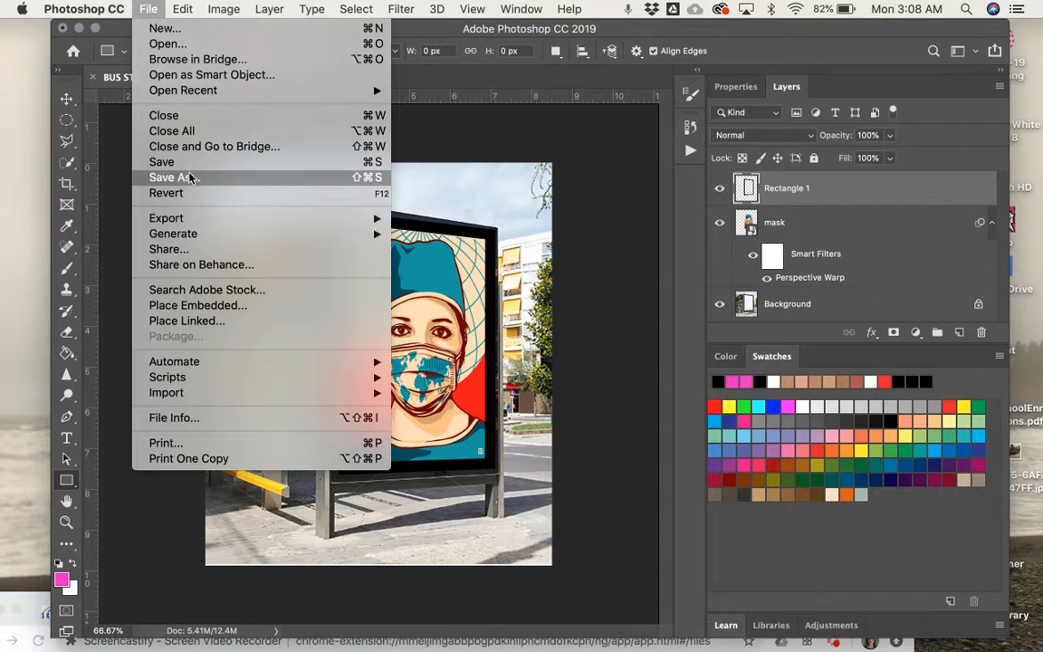
Start Save As for 'BUS STOP ANGLE copy.psd' on the Desktop, reviewing formats and keeping Photoshop
left_click(170, 177)
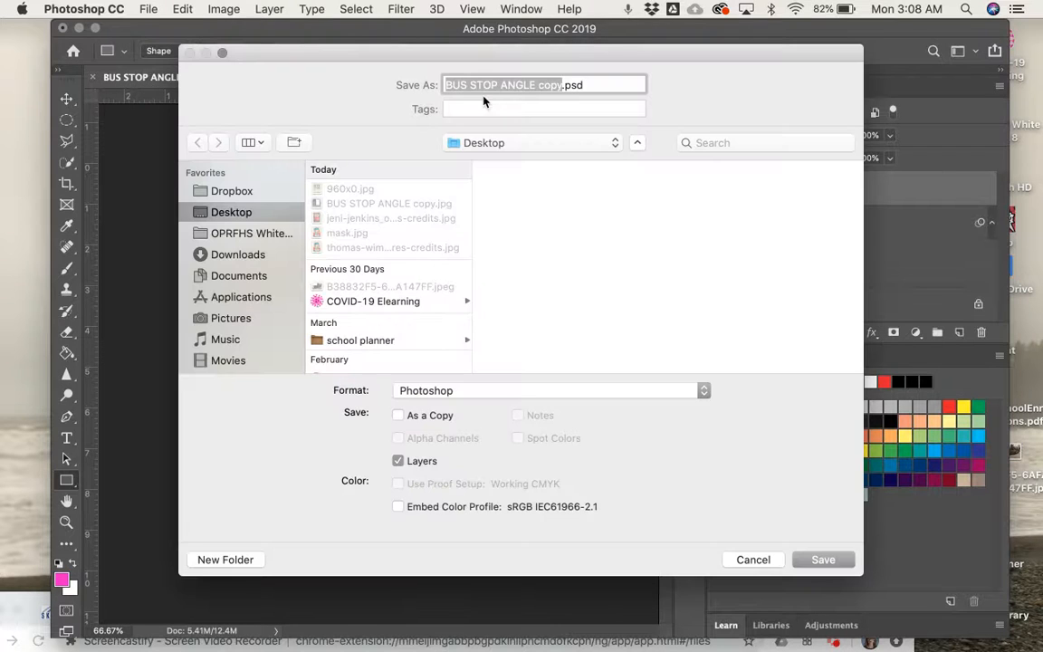
left_click(547, 391)
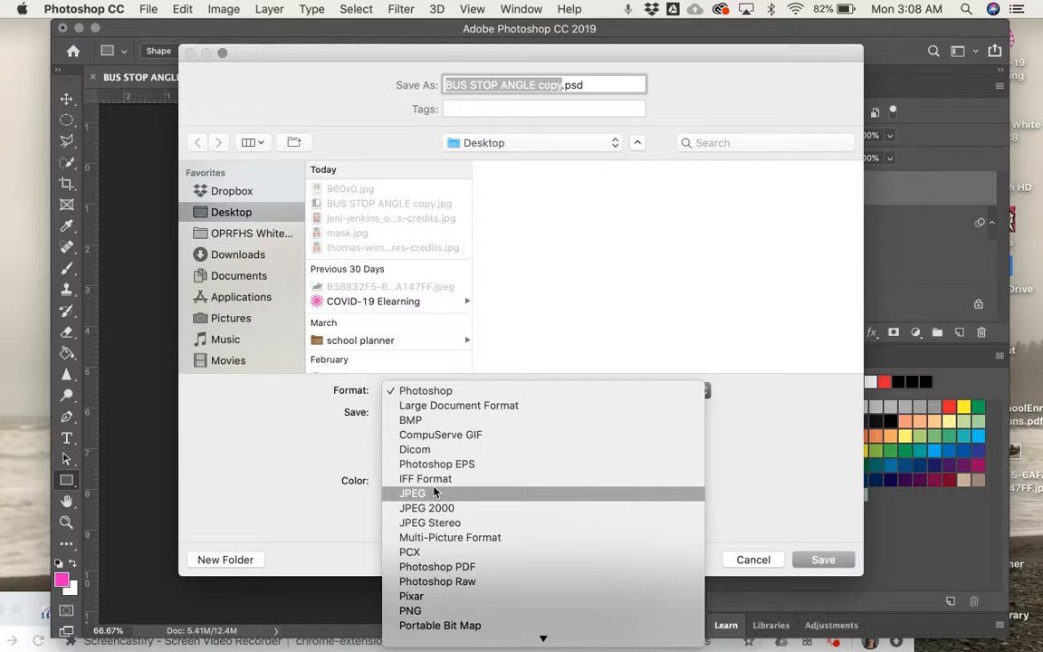
mouse_move(539, 383)
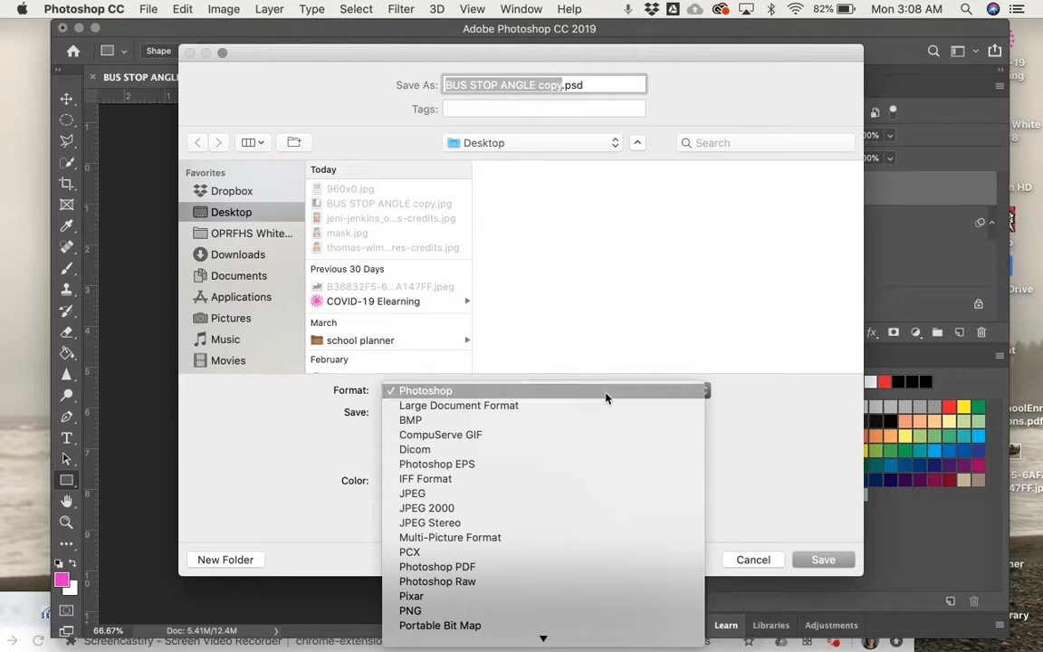
mouse_move(615, 399)
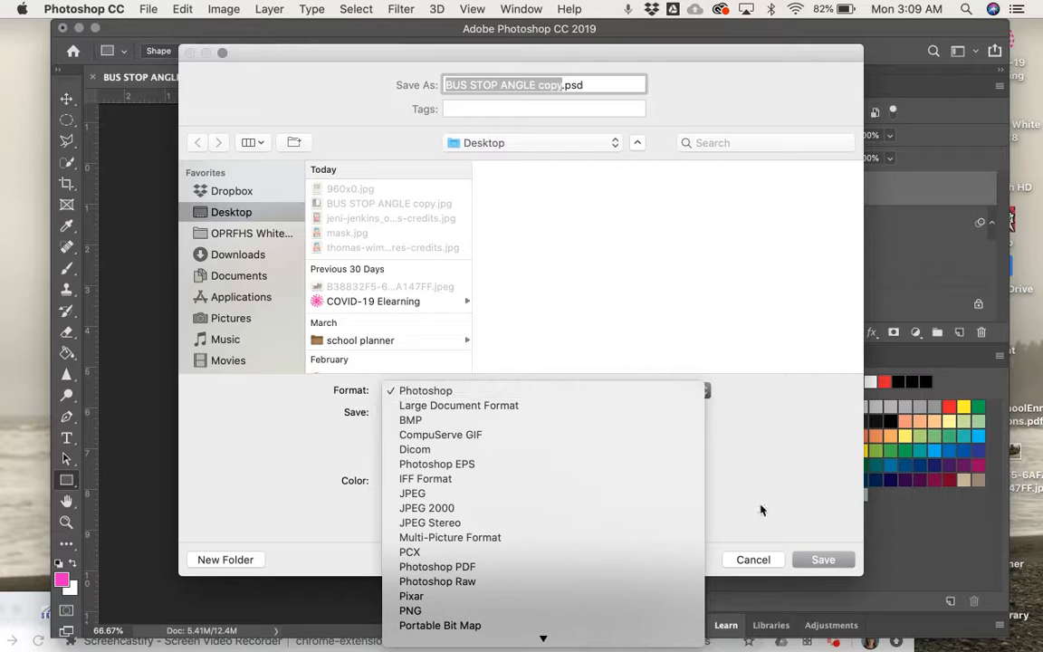
left_click(425, 391)
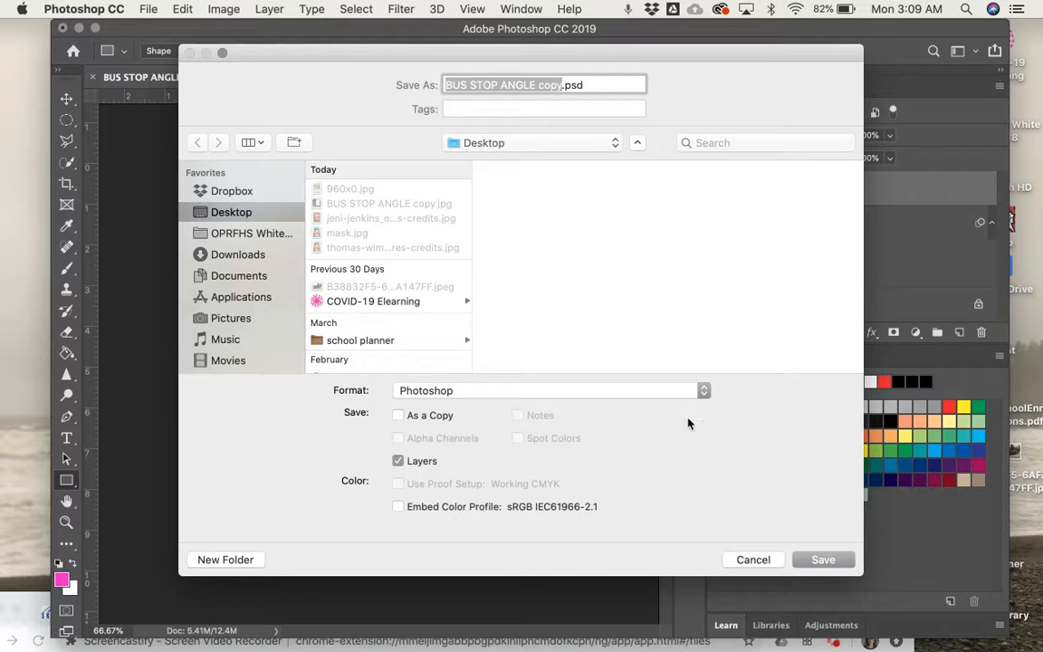